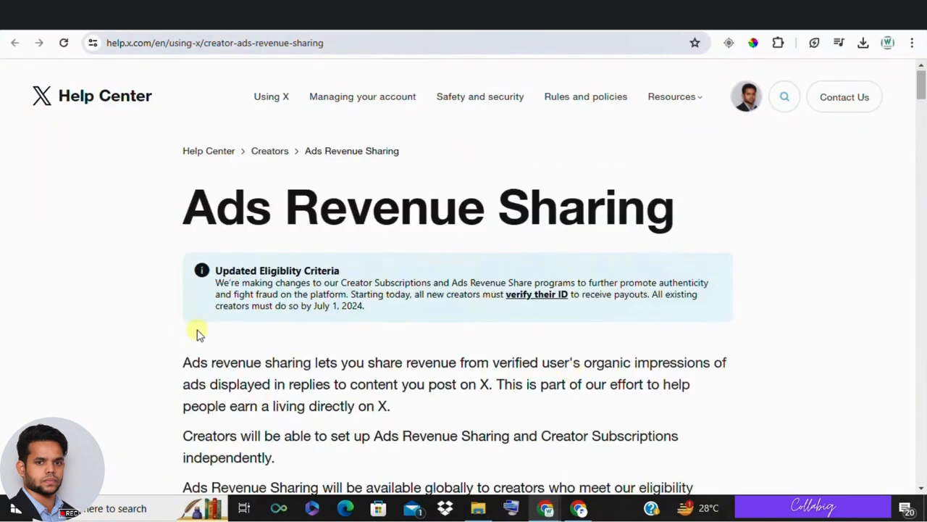
mouse_move(750, 181)
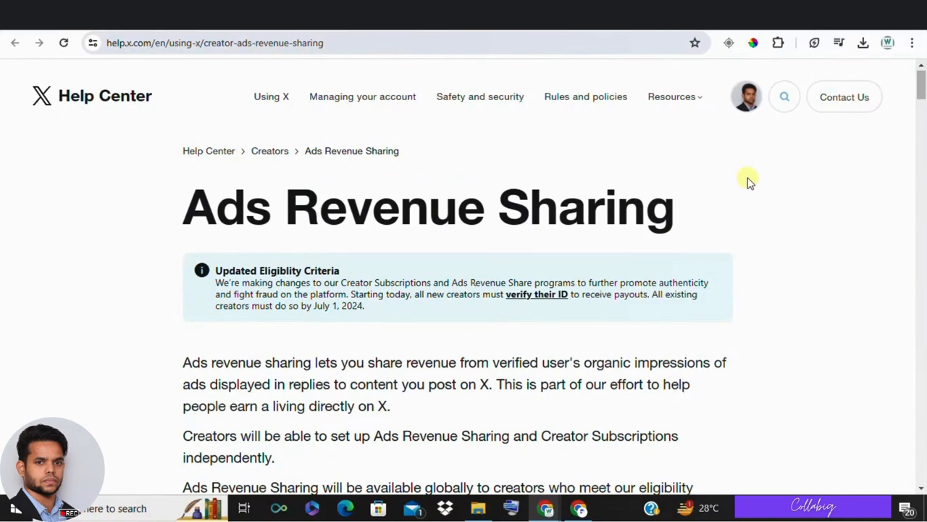
Scroll through the article's X Premium plans and tier comparison
scroll(down, 3)
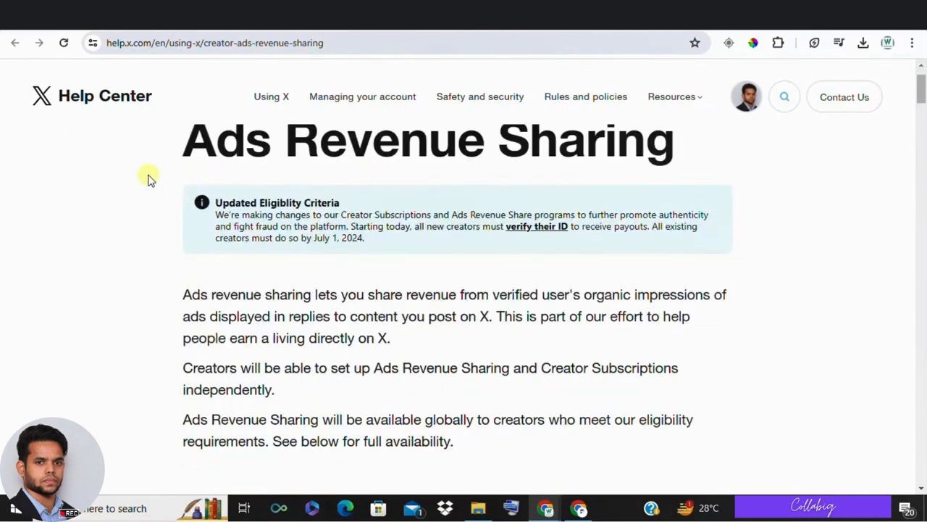
scroll(down, 3)
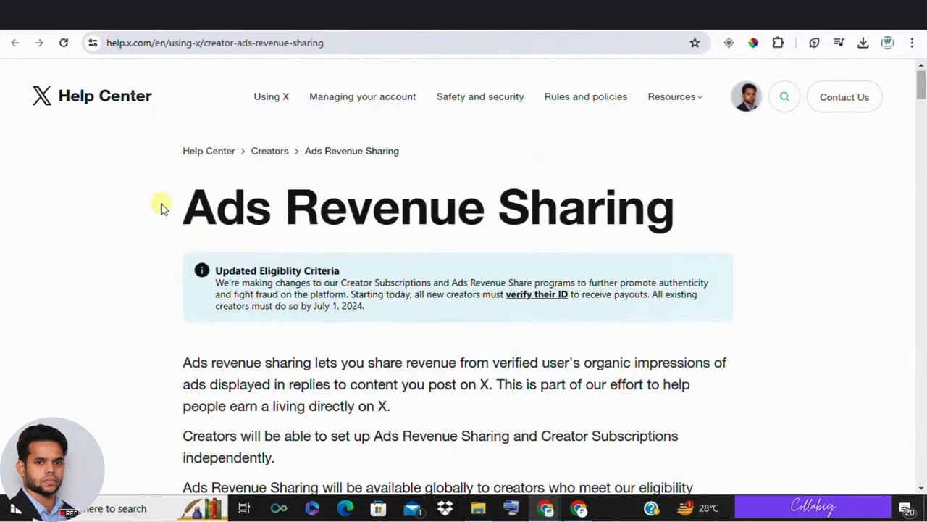
scroll(down, 3)
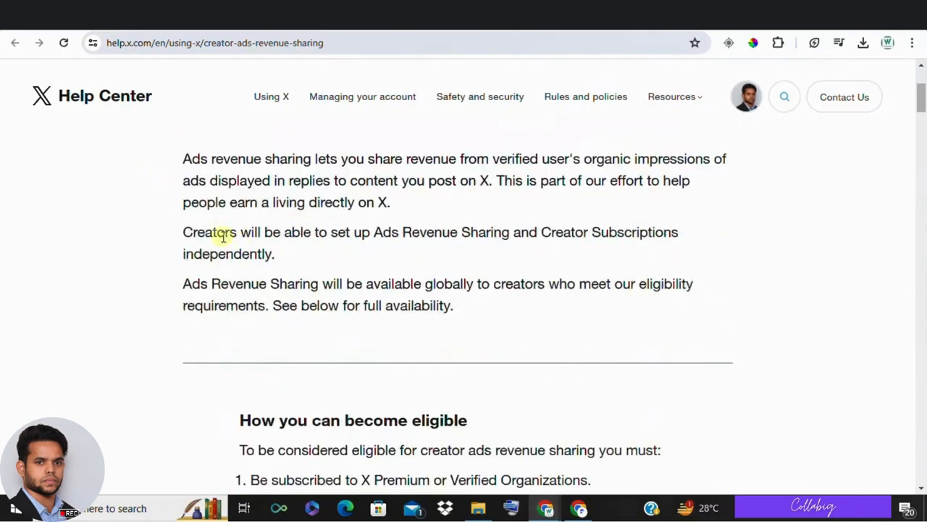
mouse_move(782, 220)
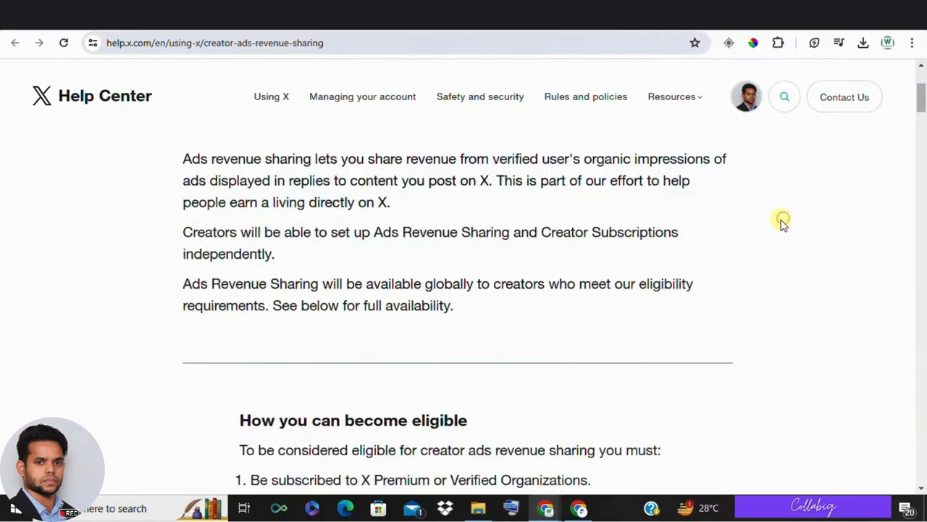
scroll(down, 3)
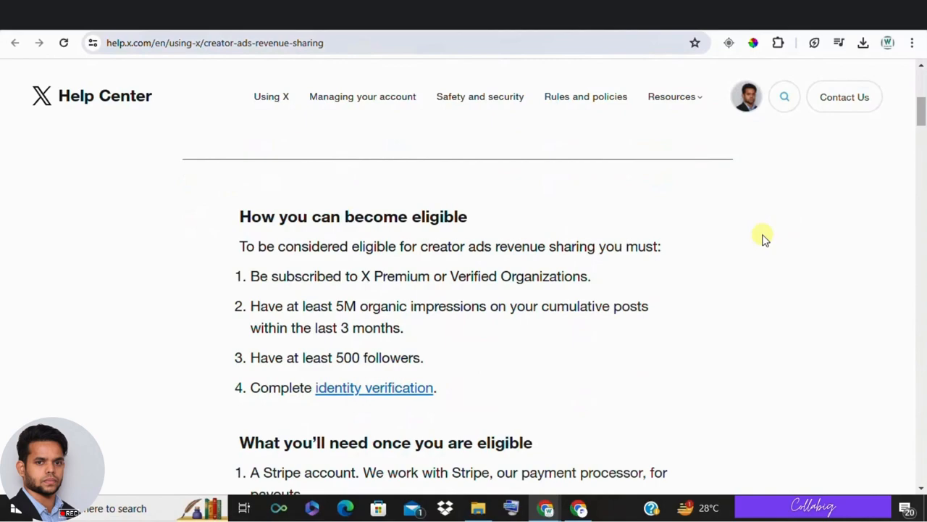
scroll(down, 3)
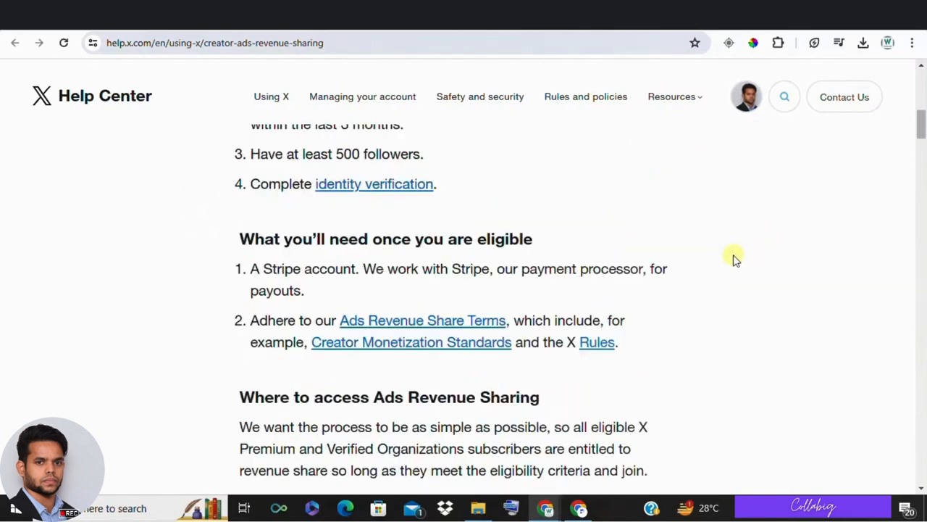
scroll(down, 3)
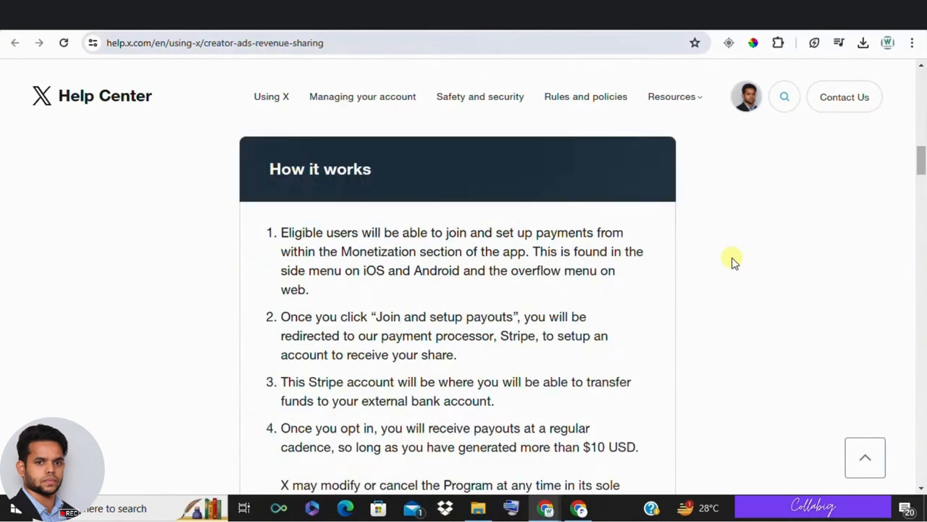
scroll(down, 3)
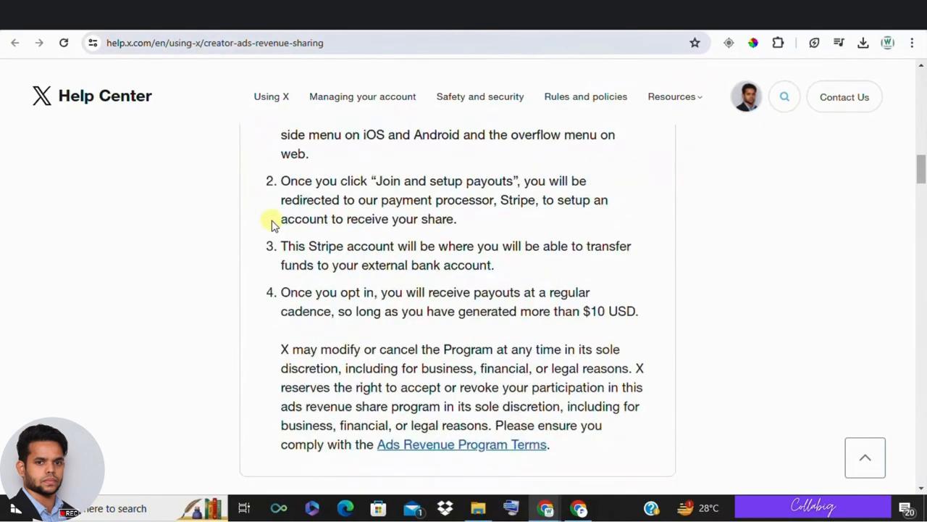
scroll(down, 3)
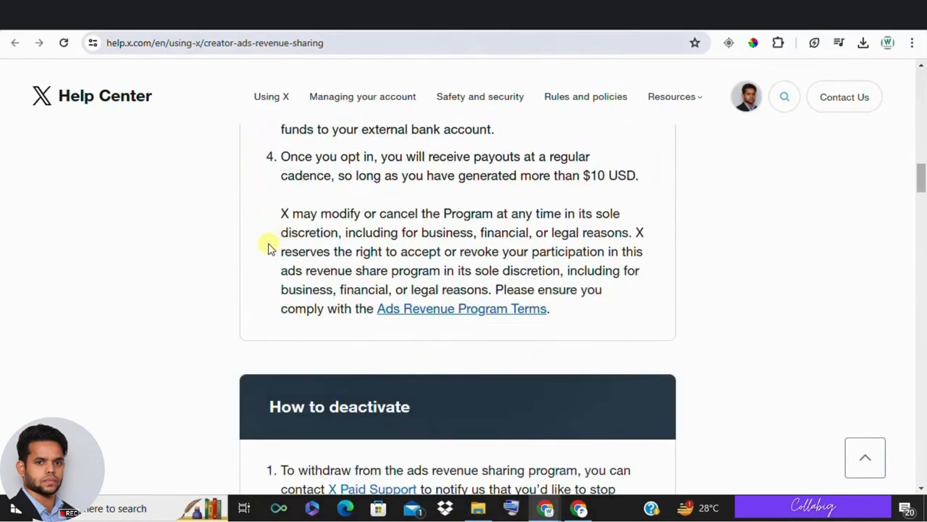
scroll(down, 3)
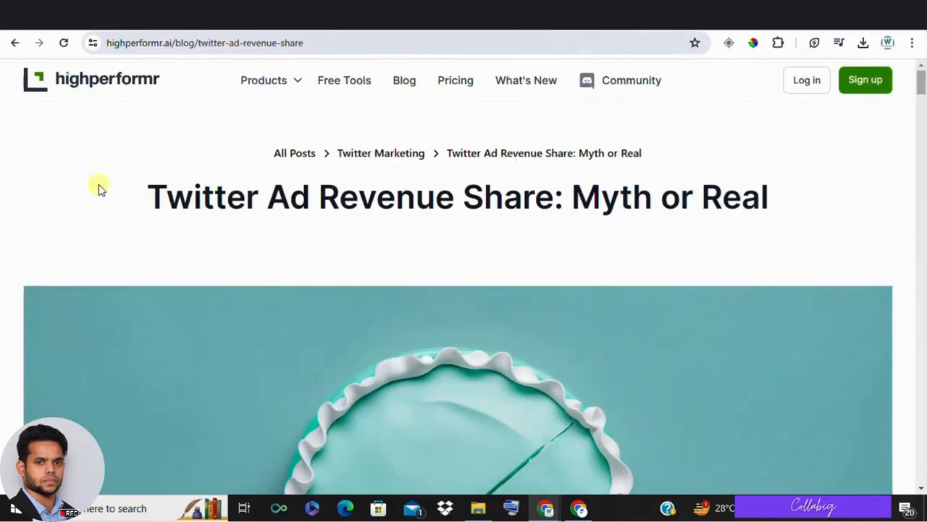
Highlight the title 'Twitter Ad Revenue Share: Myth or Real' and review the section below it
drag(98, 185, 799, 225)
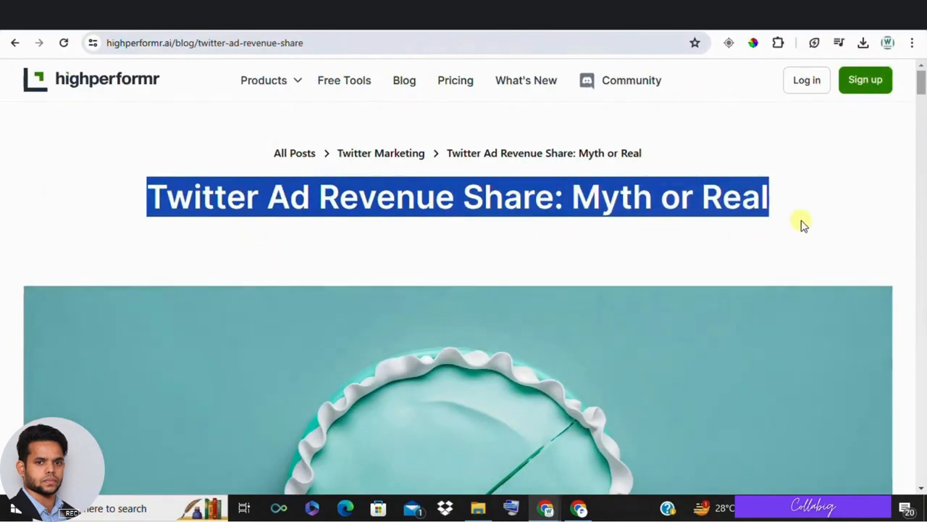
scroll(down, 3)
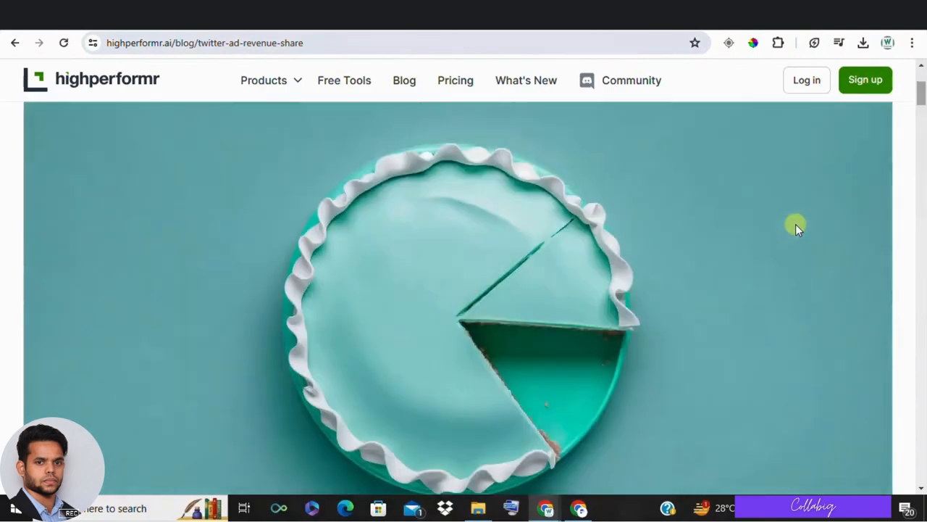
scroll(down, 3)
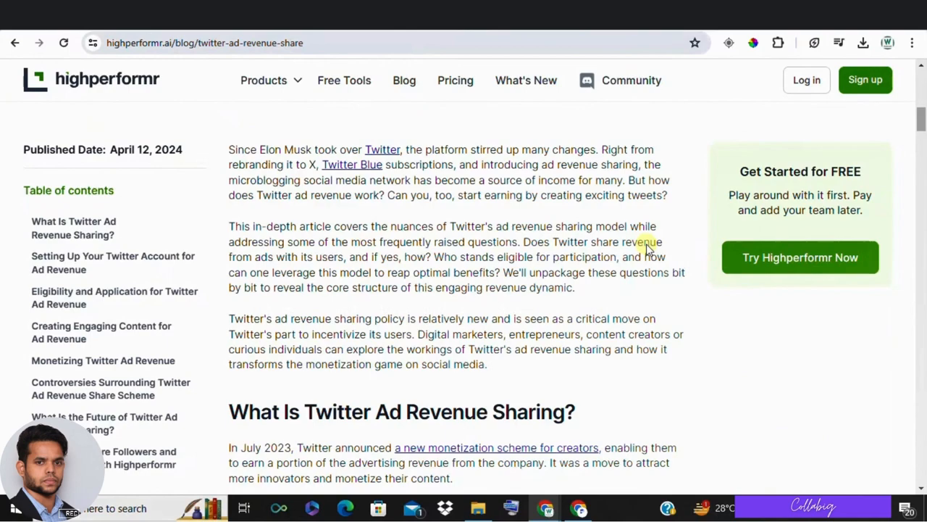
scroll(down, 3)
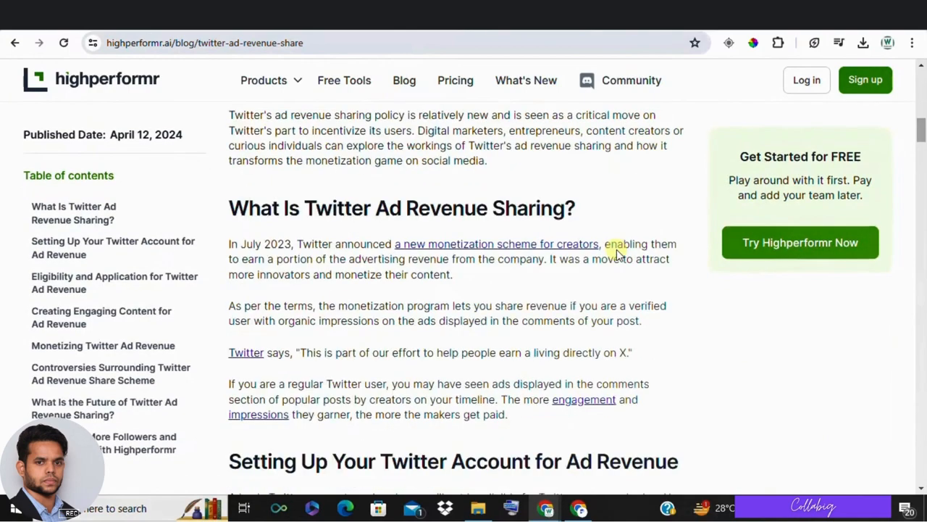
scroll(down, 3)
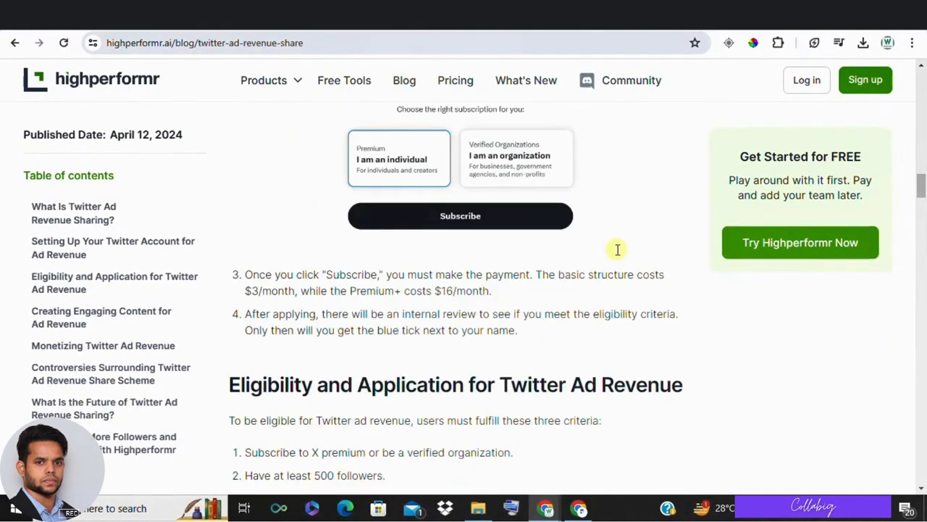
scroll(down, 3)
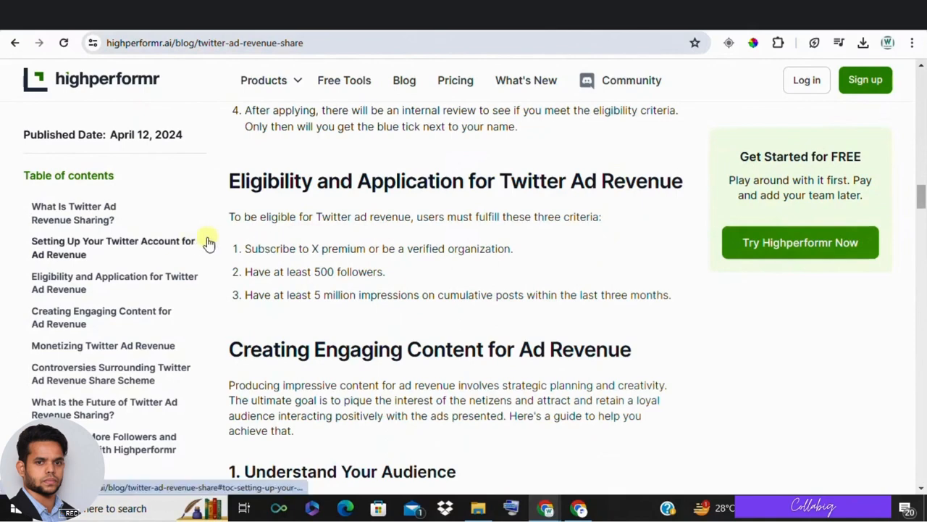
drag(245, 249, 671, 296)
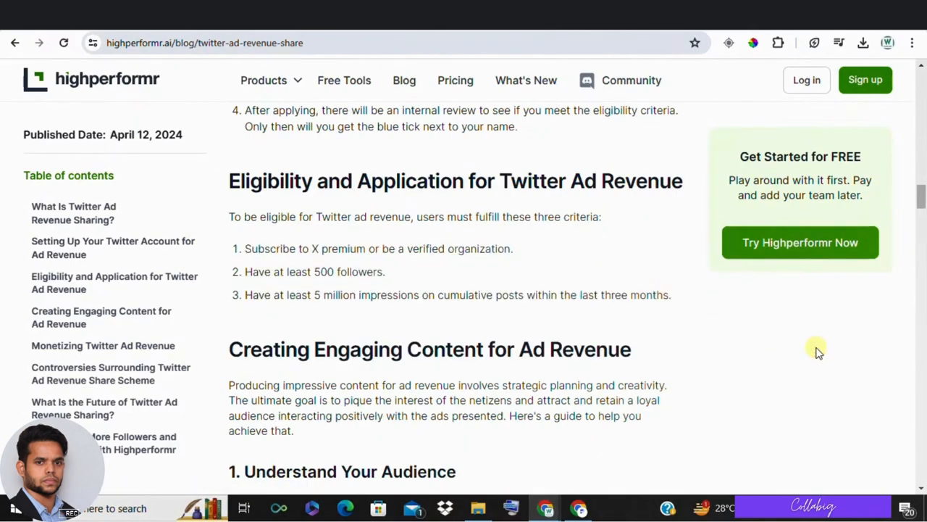
Revisit the blog's eligibility criteria, then switch to the X home feed
scroll(up, 3)
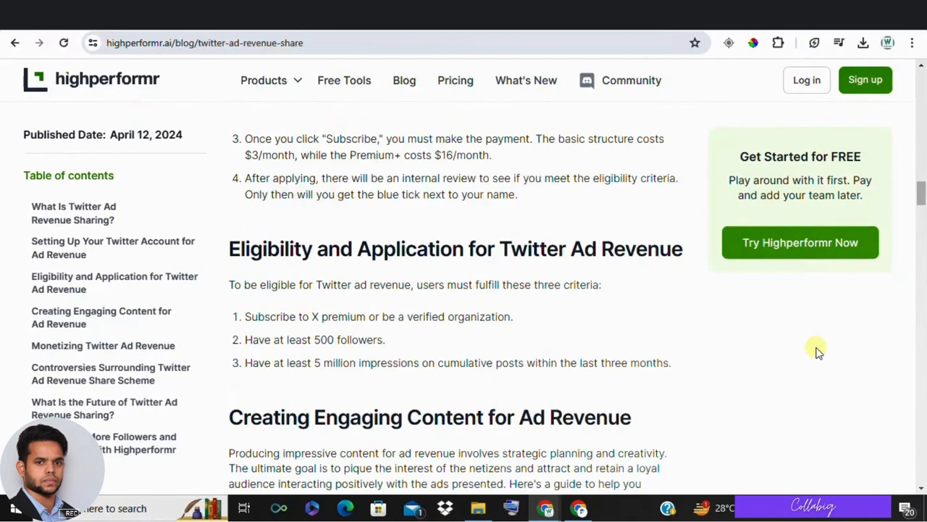
mouse_move(324, 324)
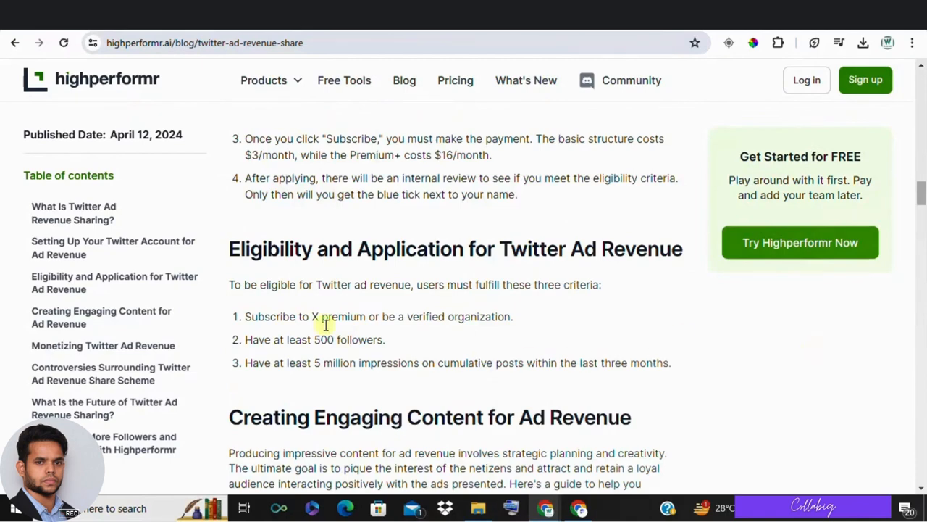
double_click(324, 339)
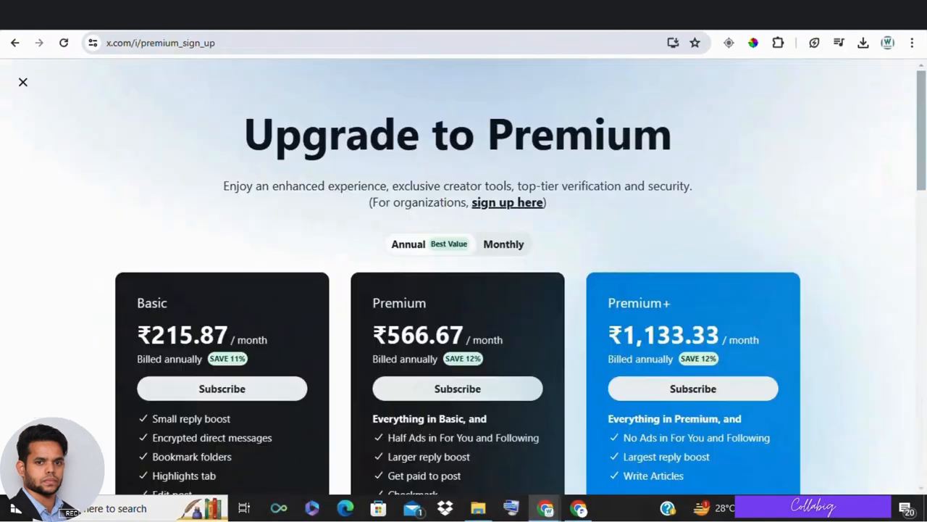
scroll(down, 3)
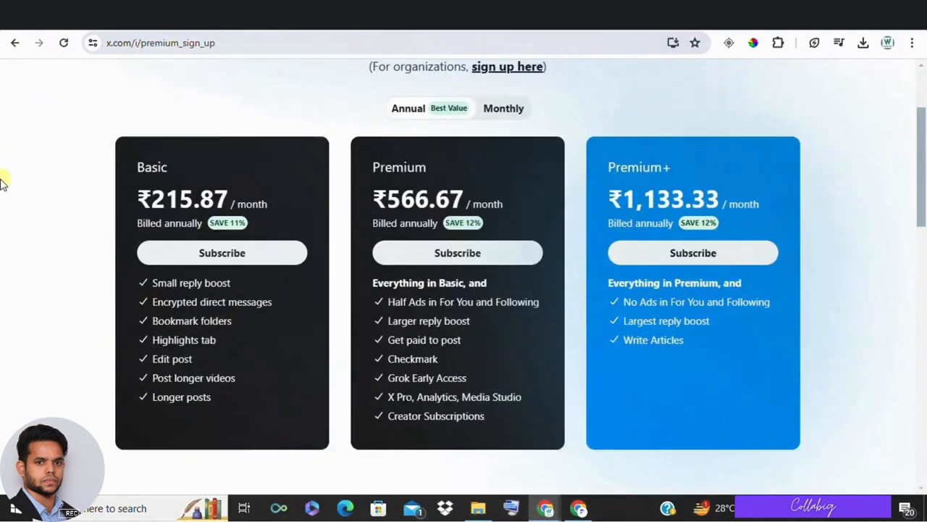
mouse_move(122, 214)
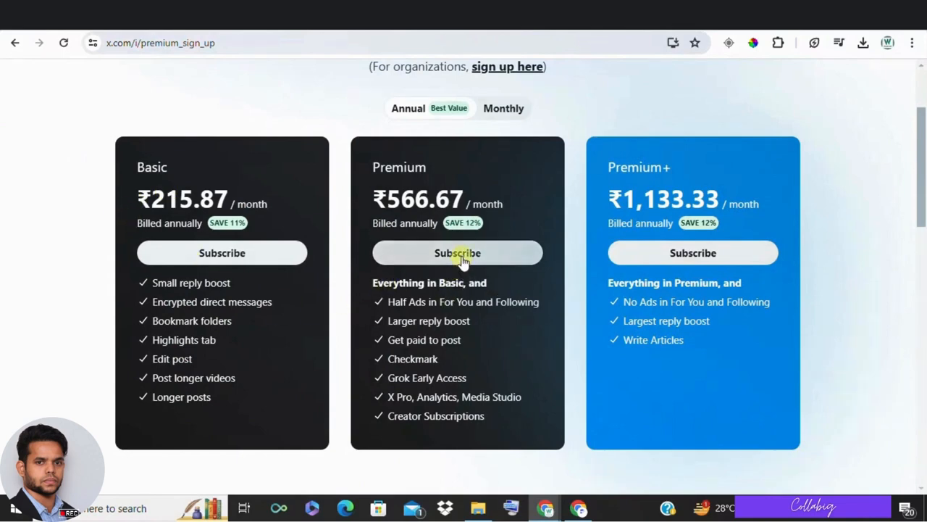
scroll(down, 3)
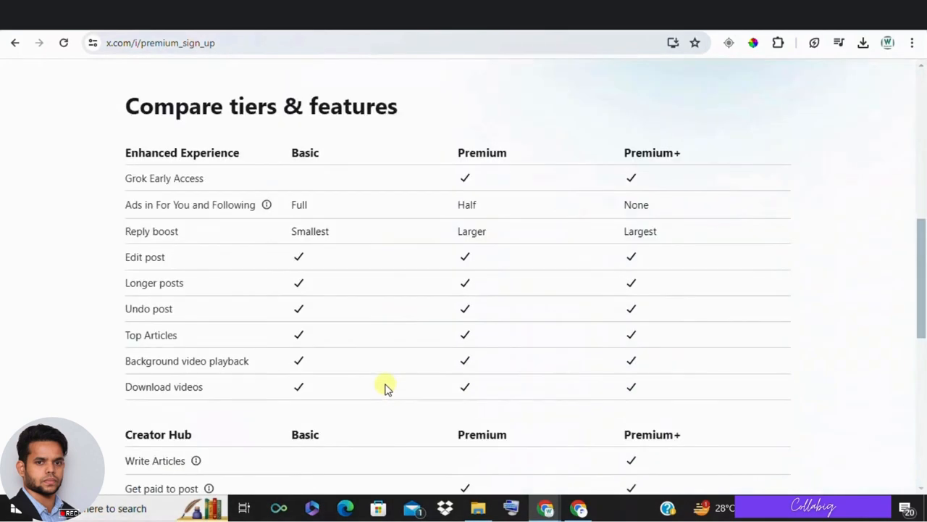
scroll(down, 3)
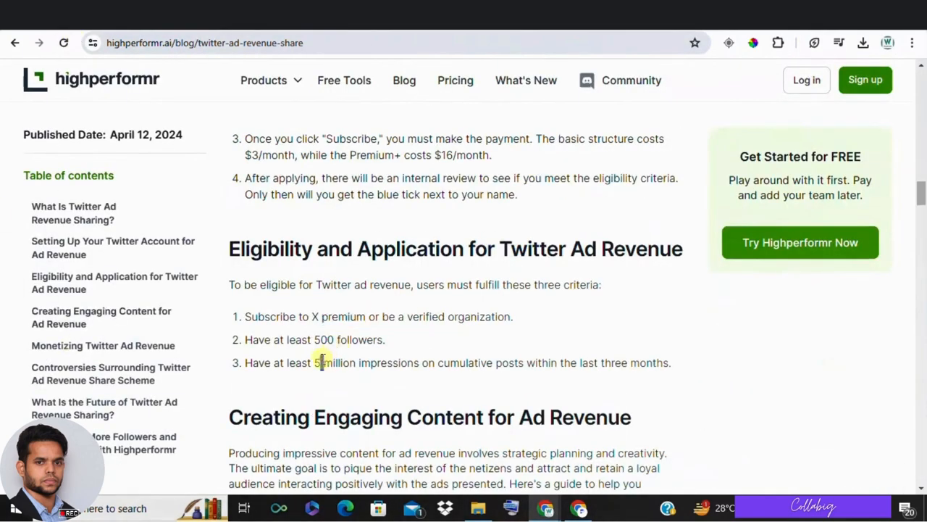
click(152, 44)
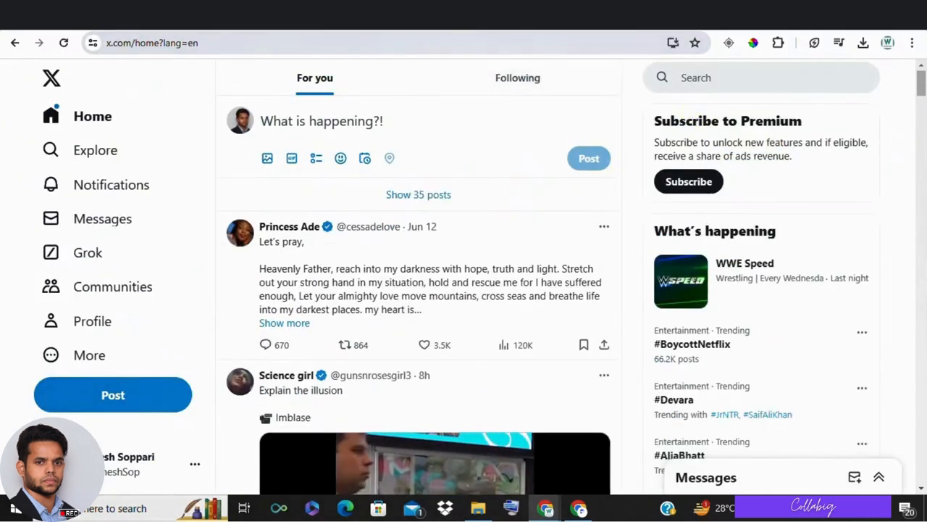
Open your own profile, review it, and view the header banner full-size
click(93, 321)
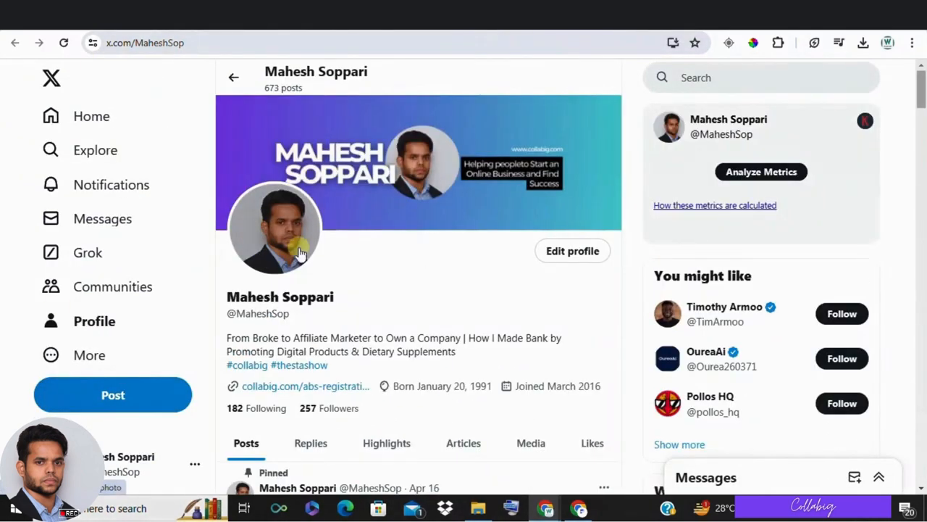
scroll(down, 3)
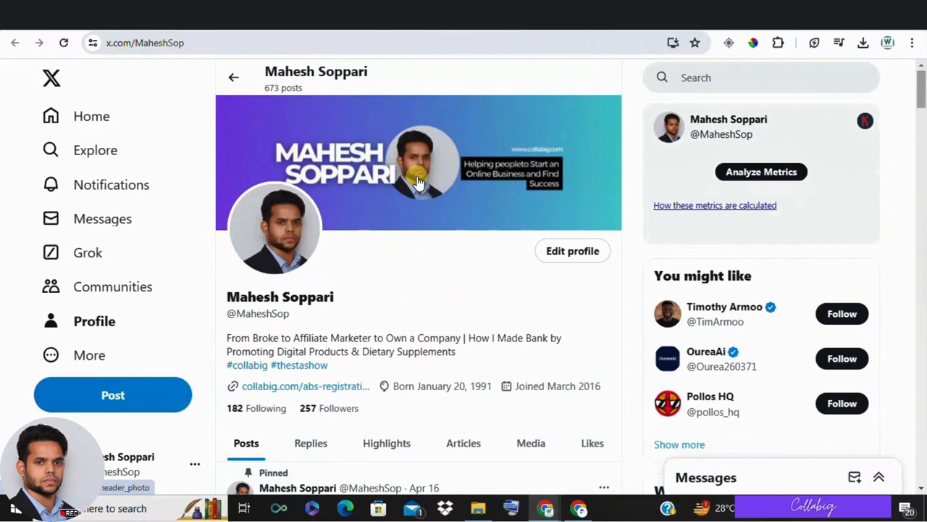
mouse_move(281, 211)
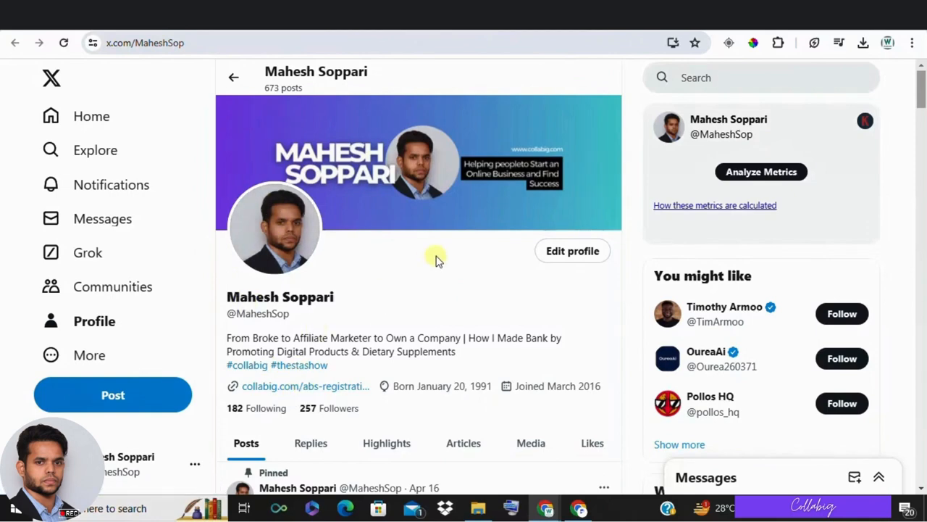
mouse_move(316, 232)
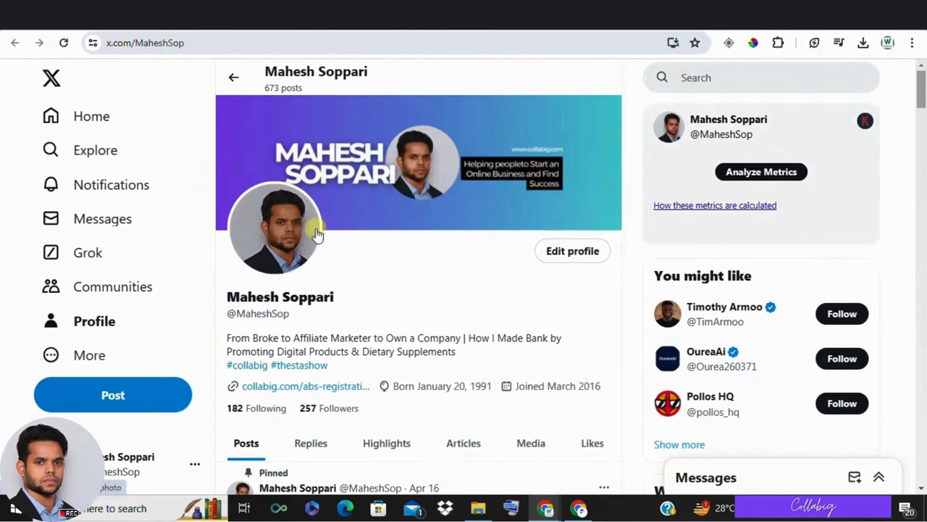
mouse_move(442, 260)
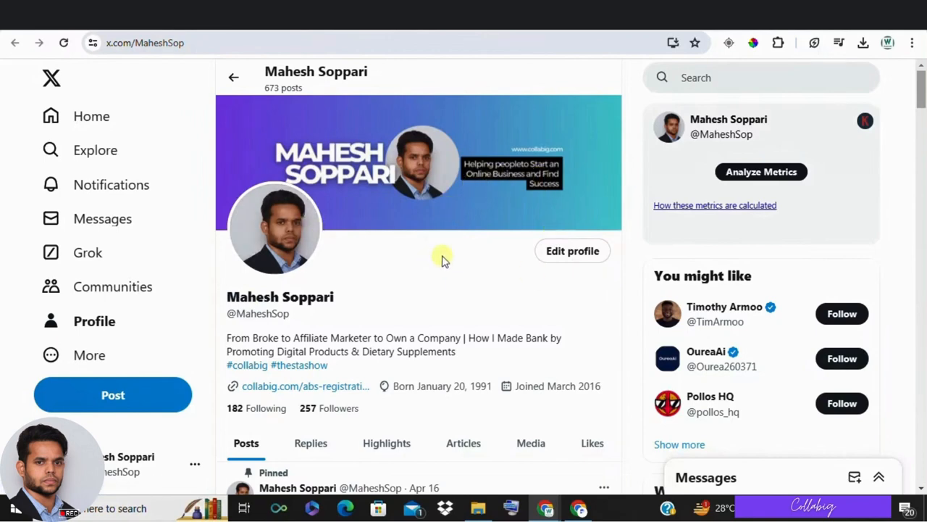
mouse_move(442, 275)
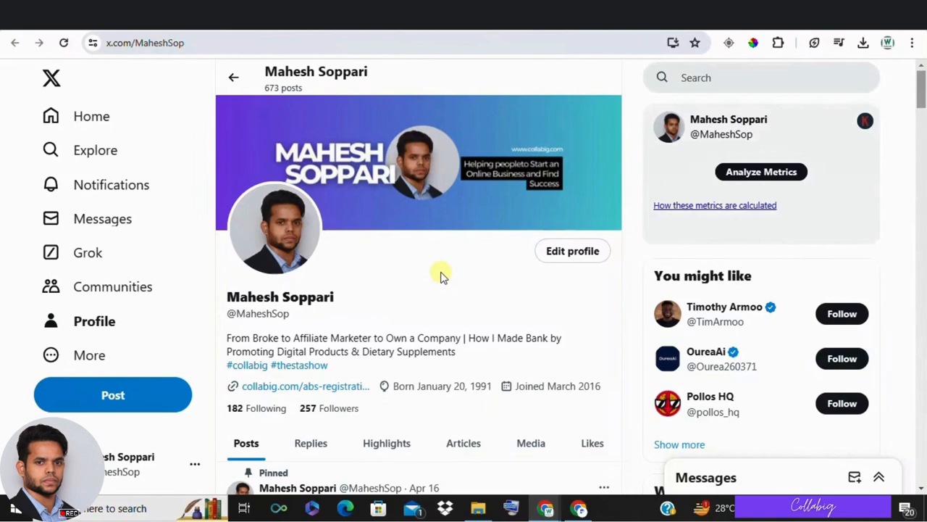
mouse_move(220, 298)
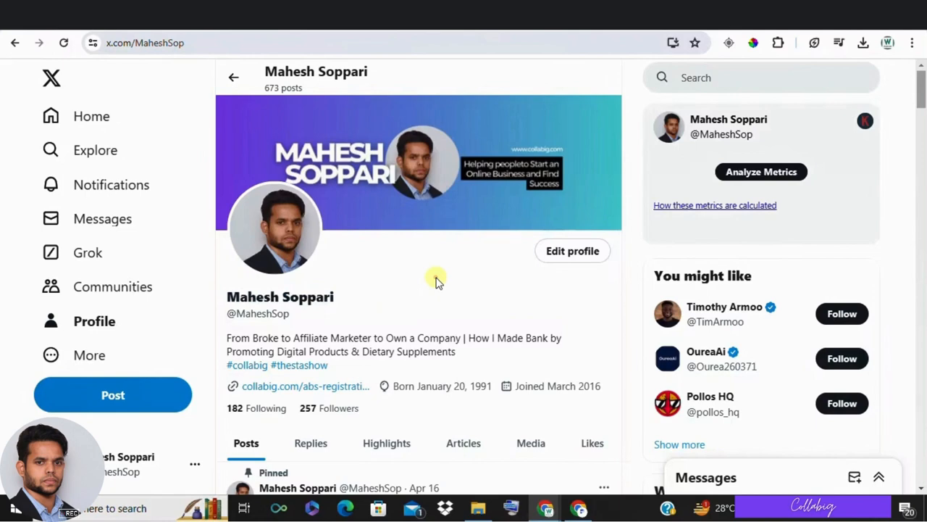
mouse_move(435, 287)
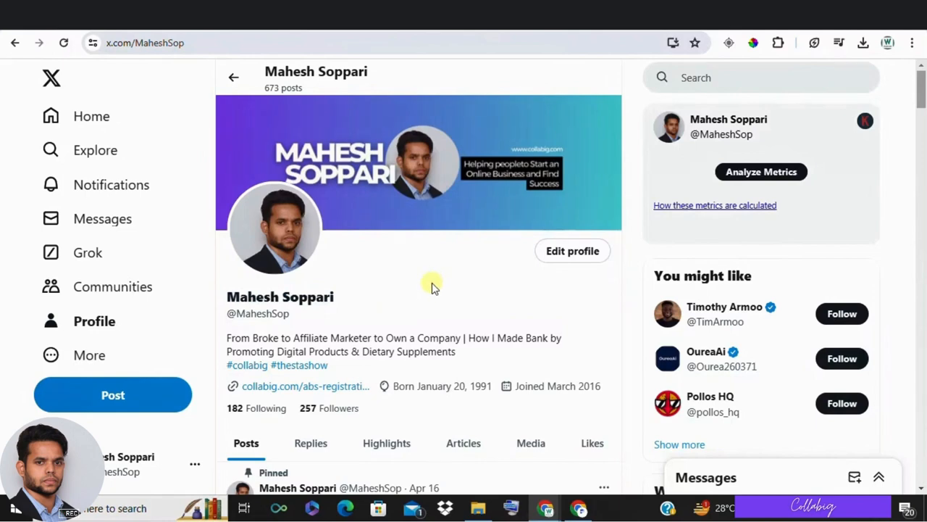
click(413, 173)
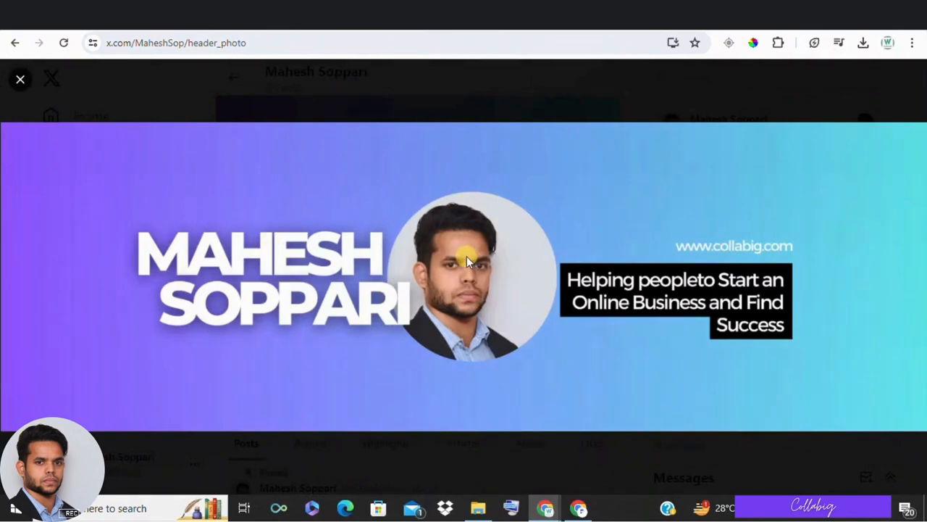
mouse_move(790, 324)
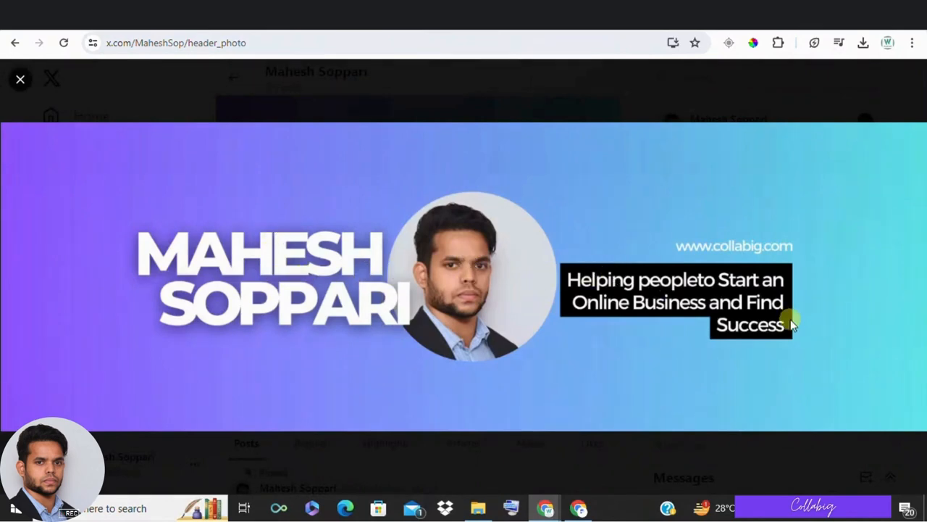
mouse_move(435, 175)
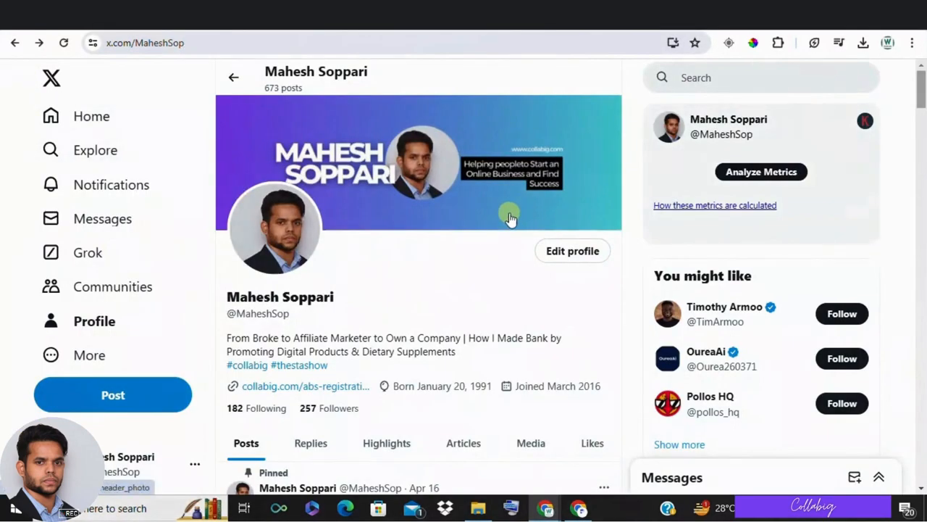
scroll(down, 3)
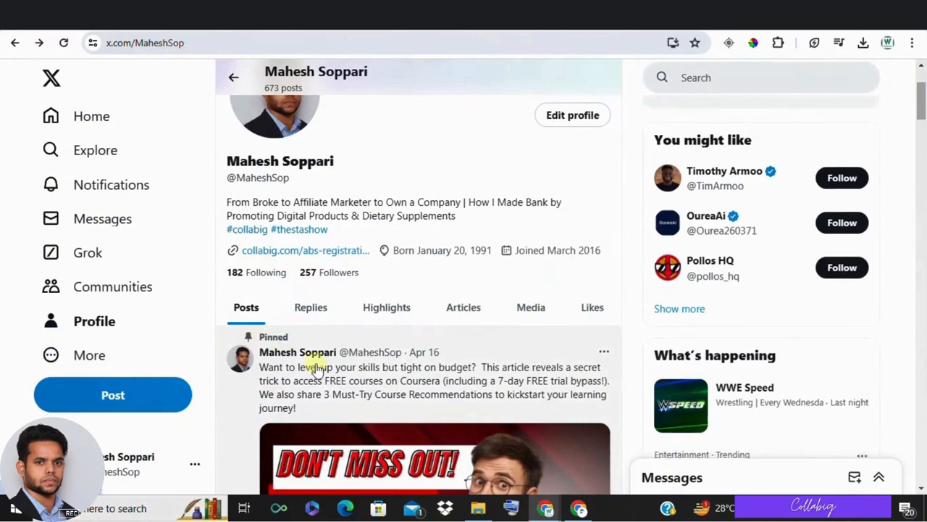
Scroll the profile past the pinned Coursera post to the repost below
scroll(down, 3)
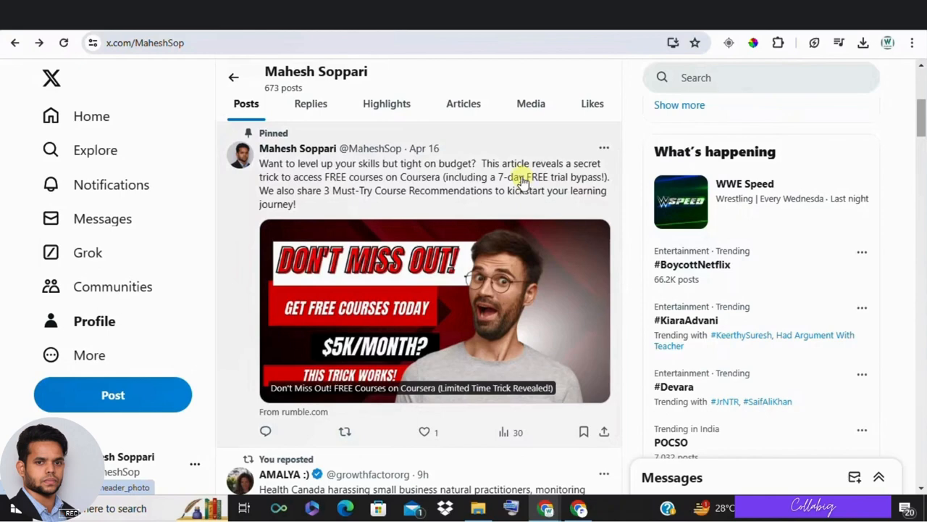
mouse_move(520, 180)
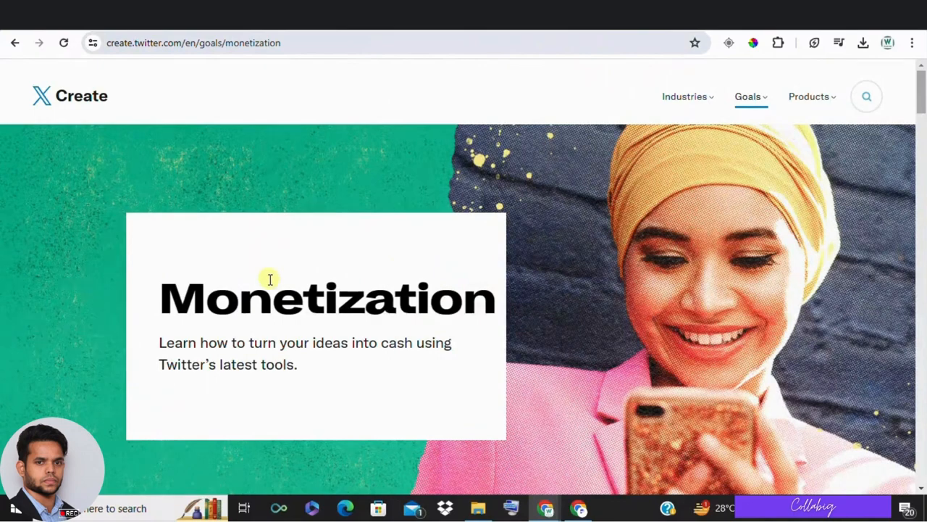
scroll(down, 3)
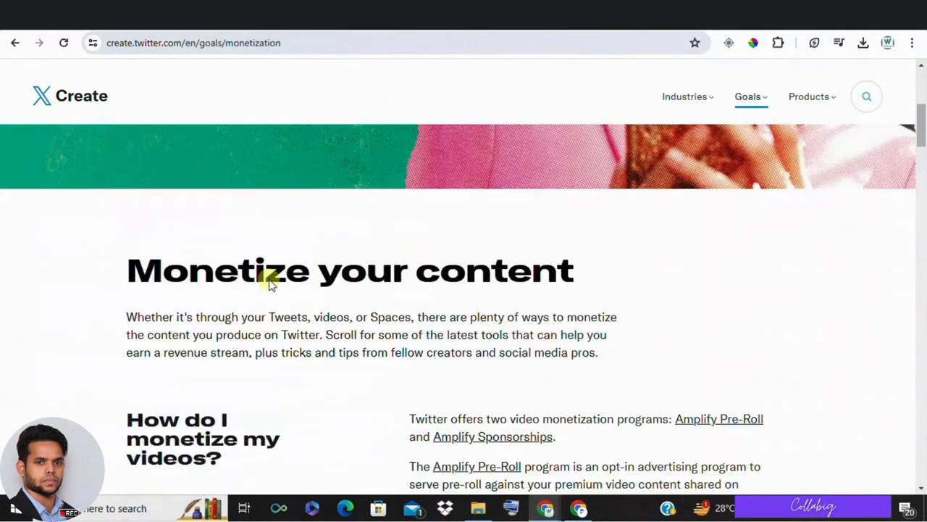
scroll(down, 3)
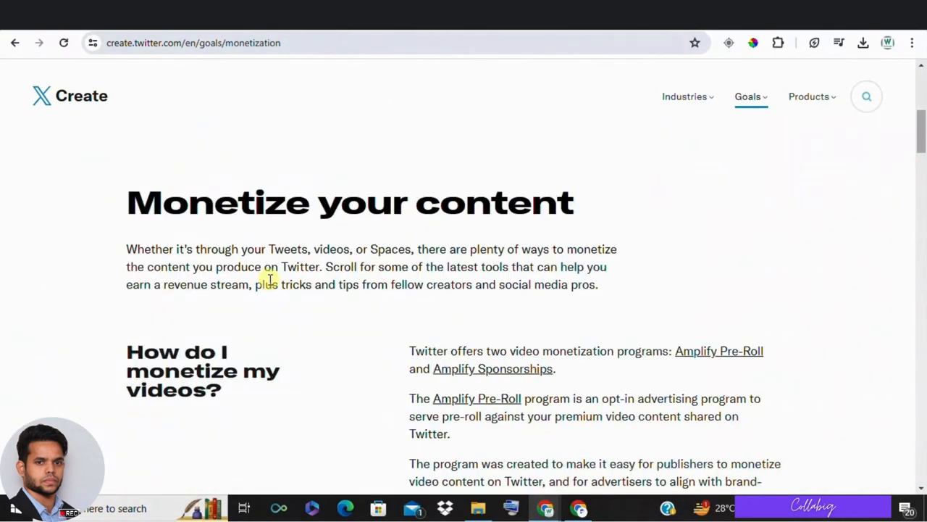
scroll(down, 3)
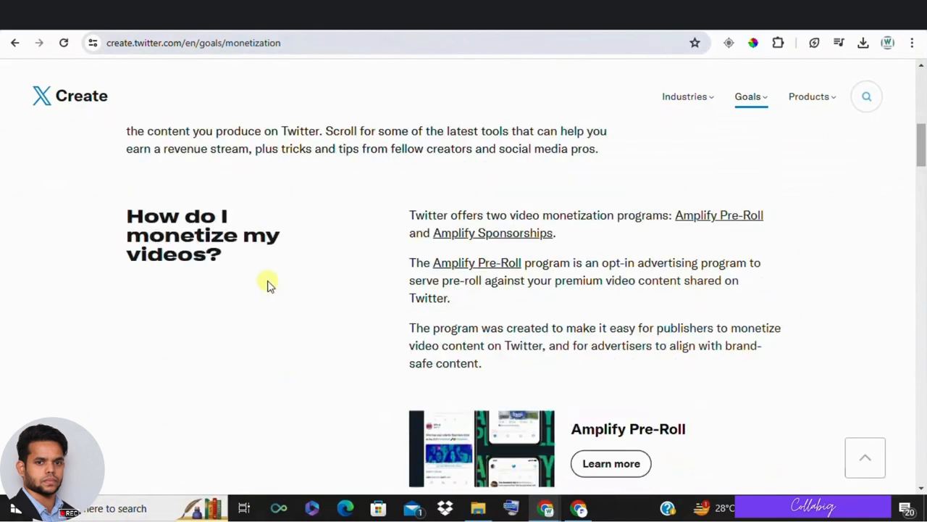
scroll(down, 3)
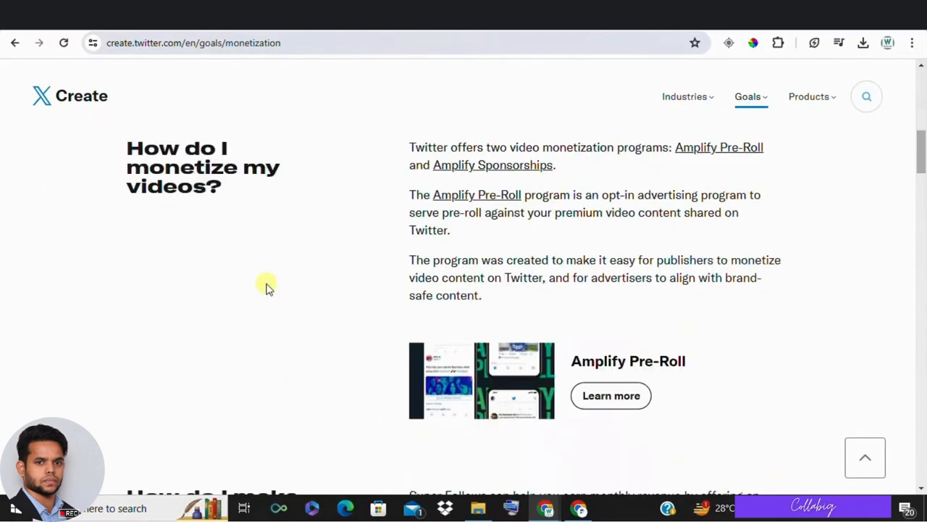
mouse_move(263, 293)
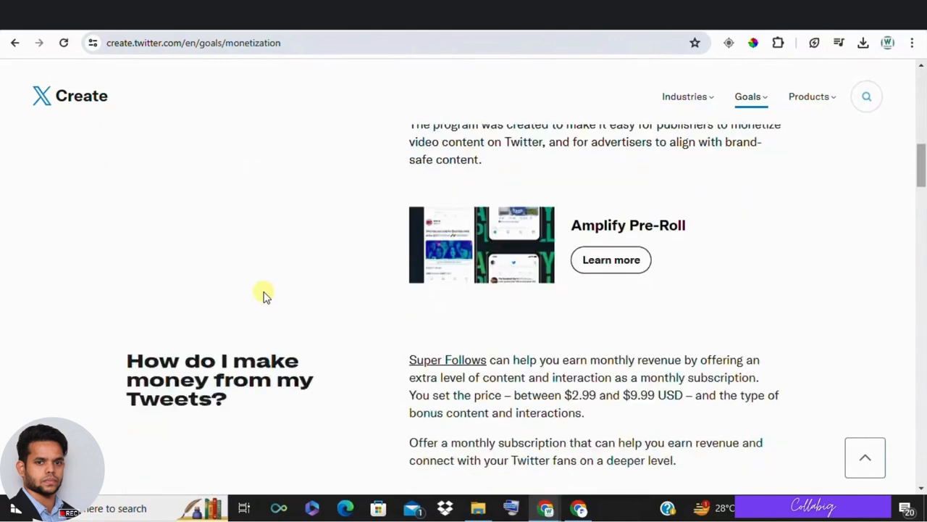
scroll(down, 3)
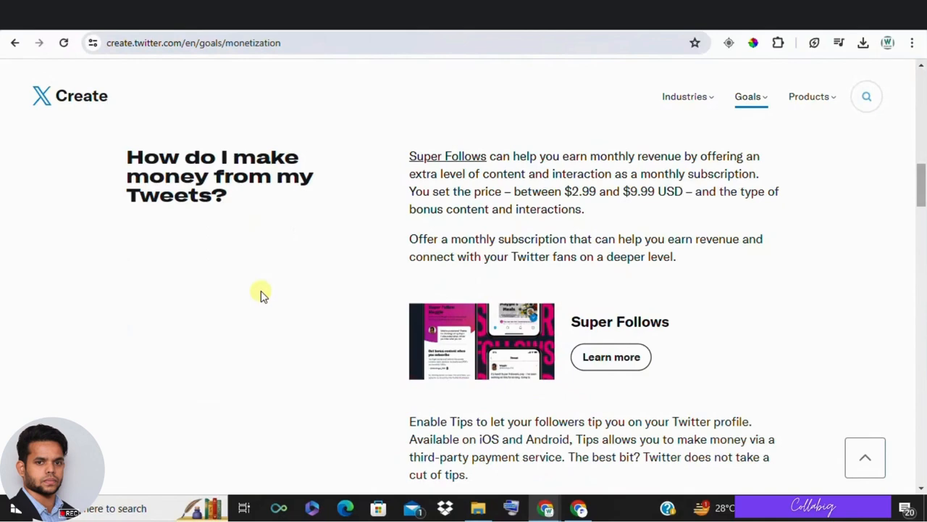
mouse_move(346, 284)
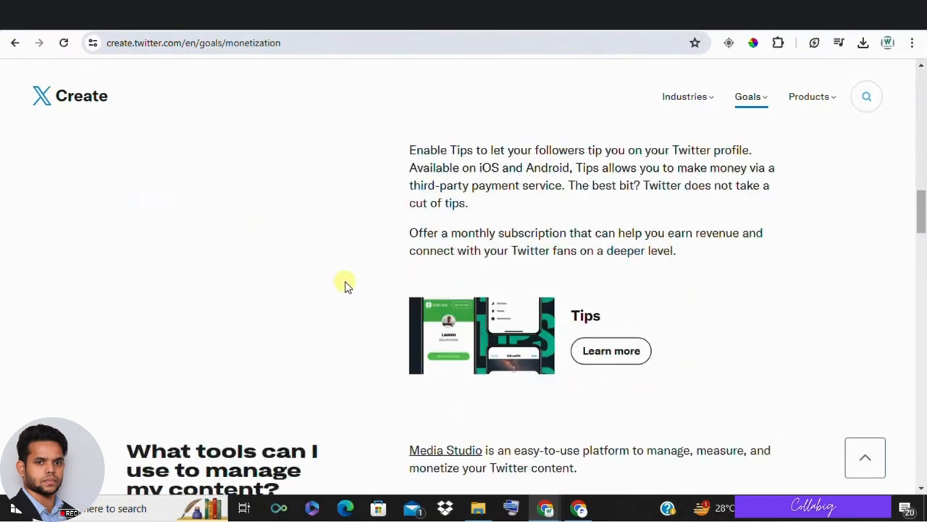
scroll(down, 3)
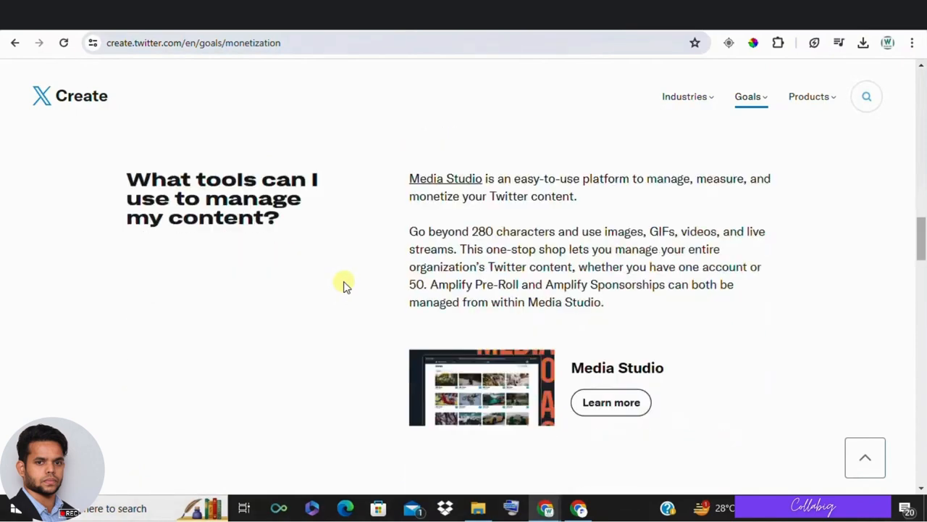
scroll(down, 3)
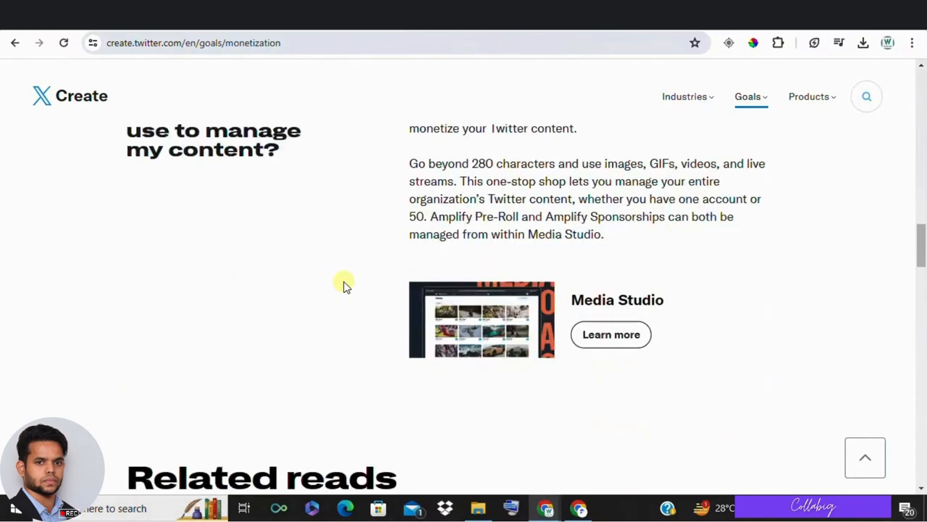
scroll(down, 3)
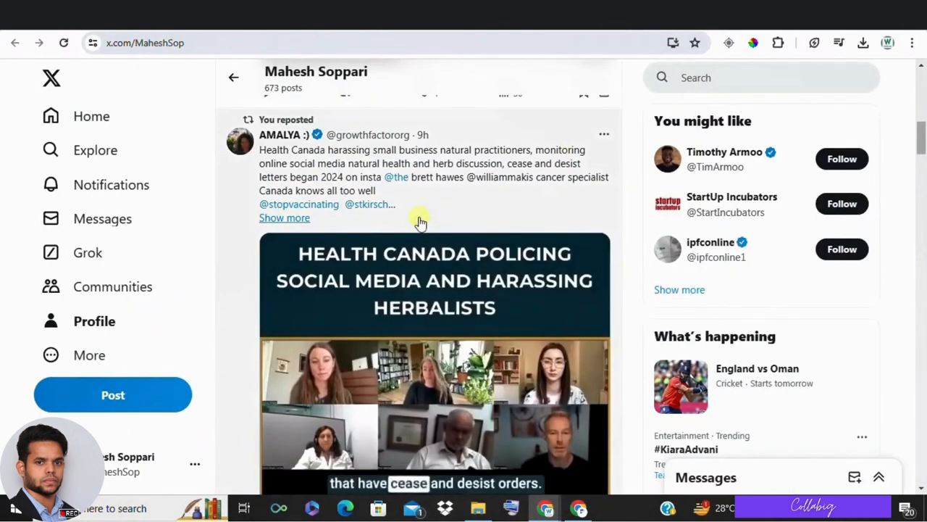
Scroll further through the profile's posts before searching 'digital marketing'
scroll(down, 3)
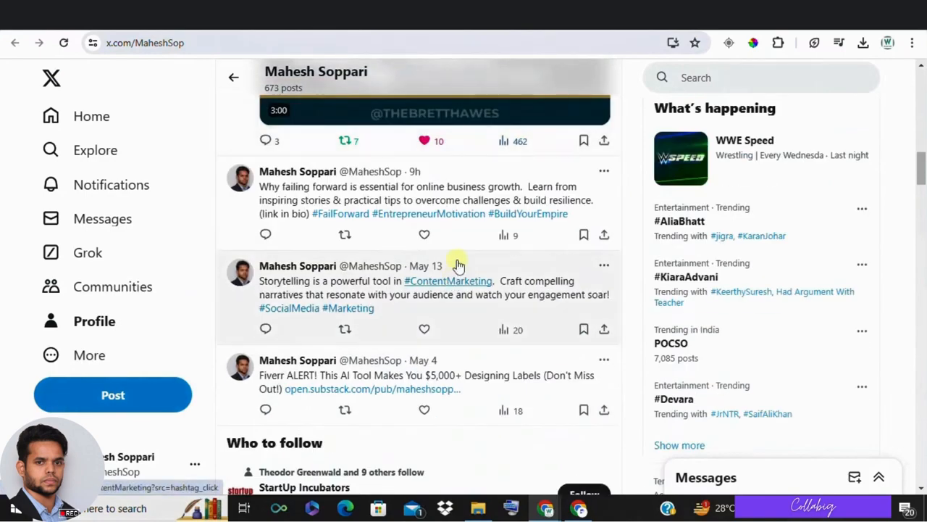
scroll(down, 3)
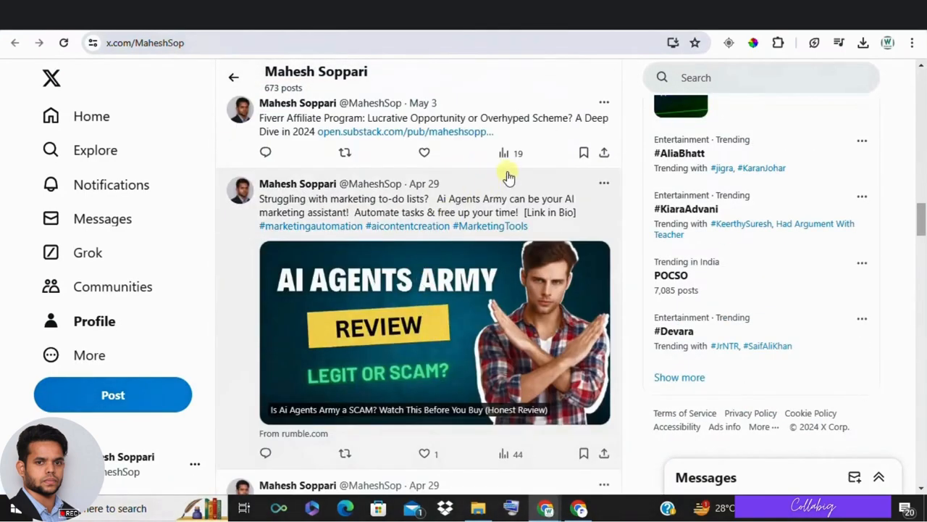
mouse_move(318, 261)
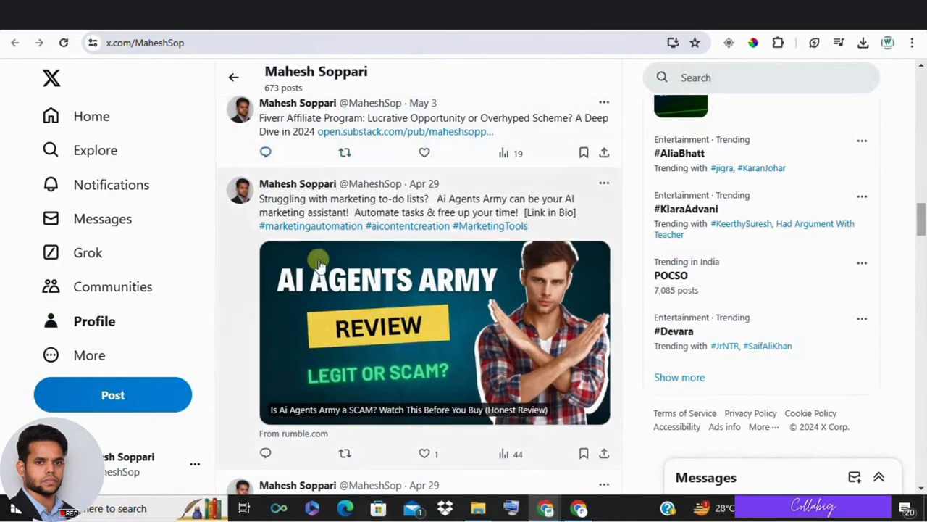
scroll(down, 3)
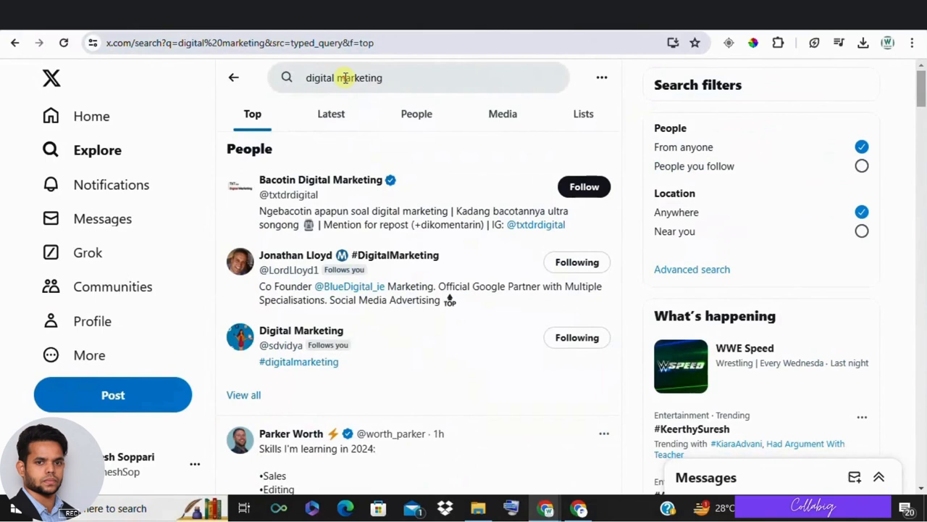
click(345, 78)
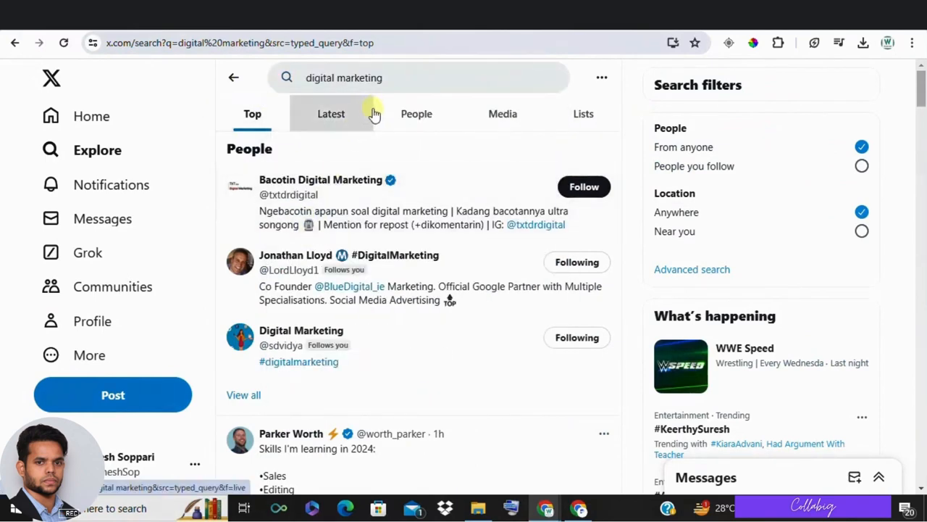
scroll(down, 3)
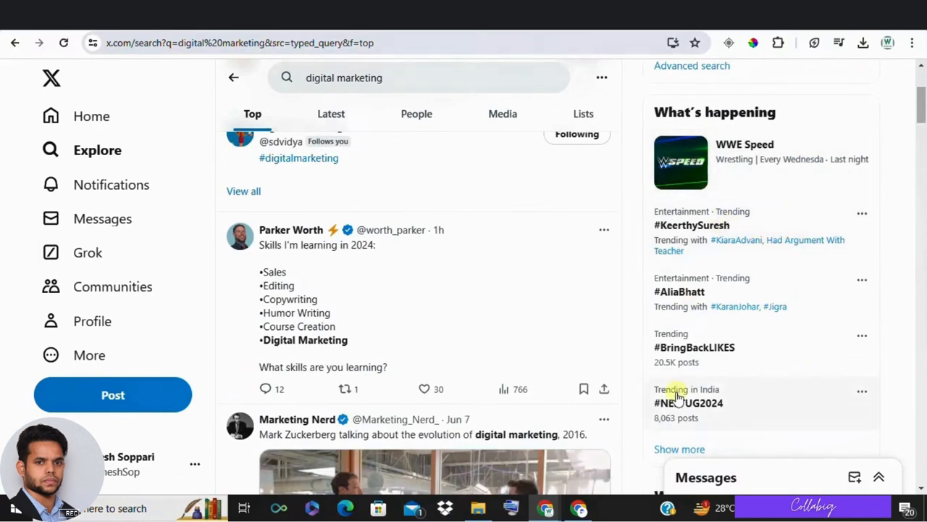
mouse_move(534, 365)
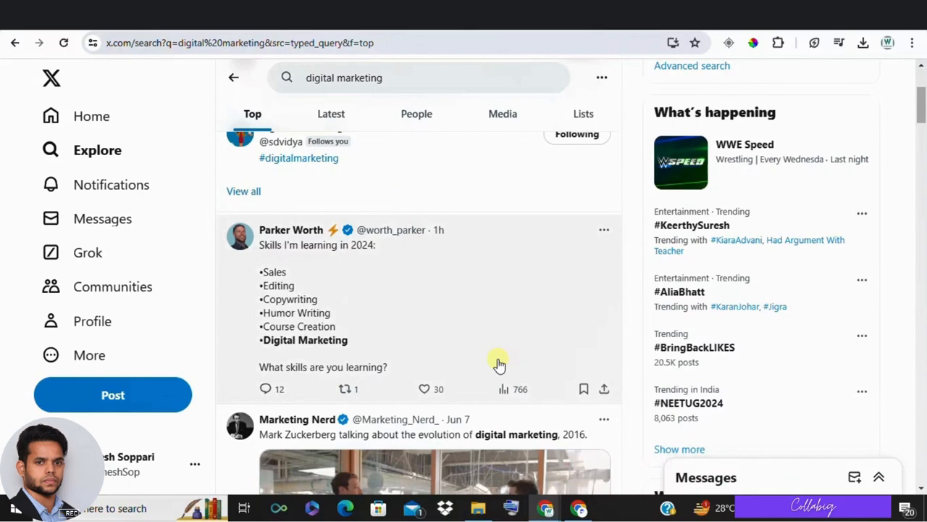
mouse_move(504, 350)
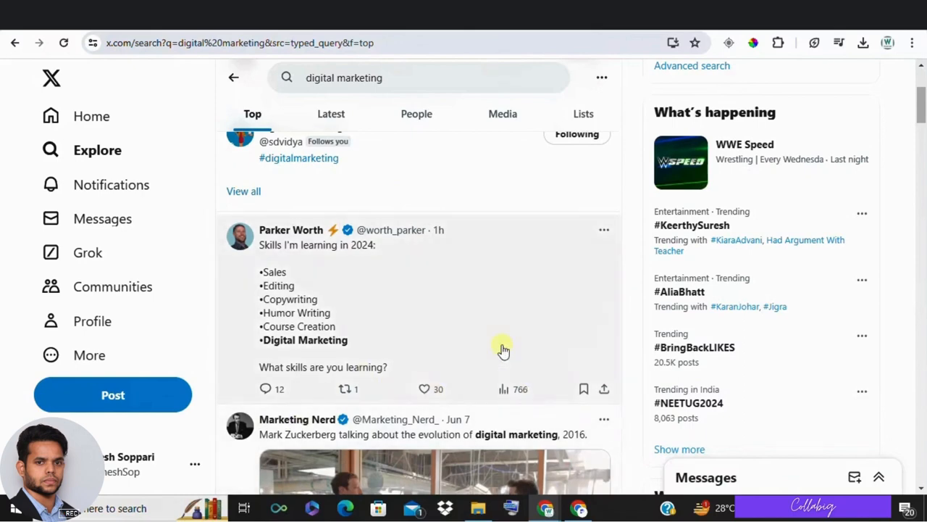
click(290, 229)
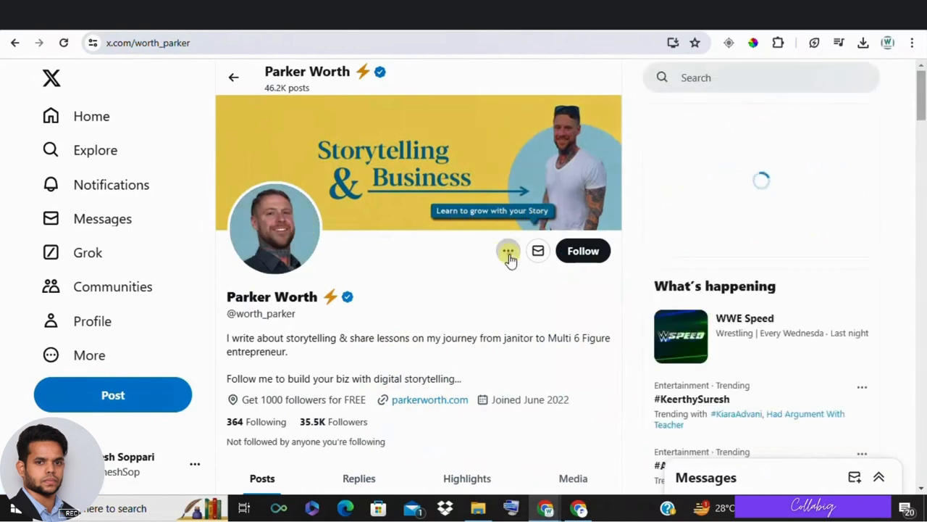
Follow Parker Worth from his profile's options and look through his posts
click(507, 251)
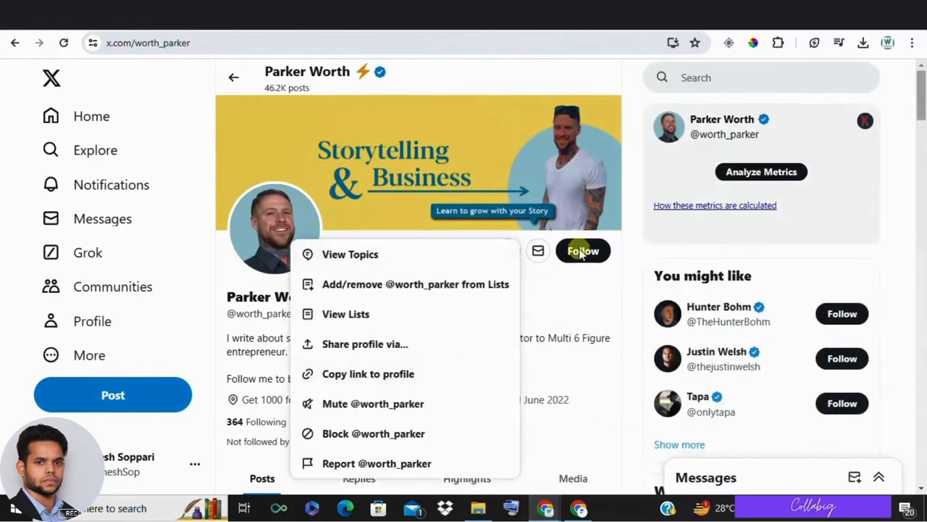
click(583, 251)
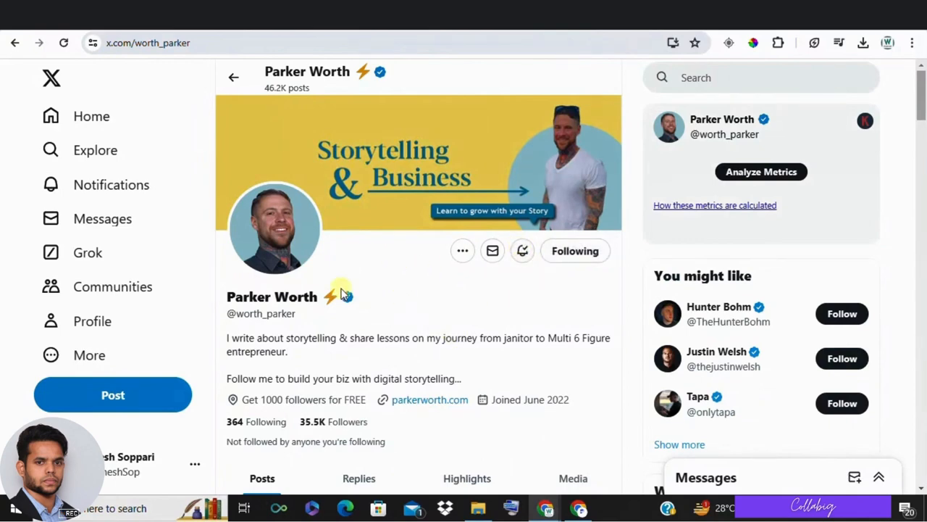
scroll(down, 3)
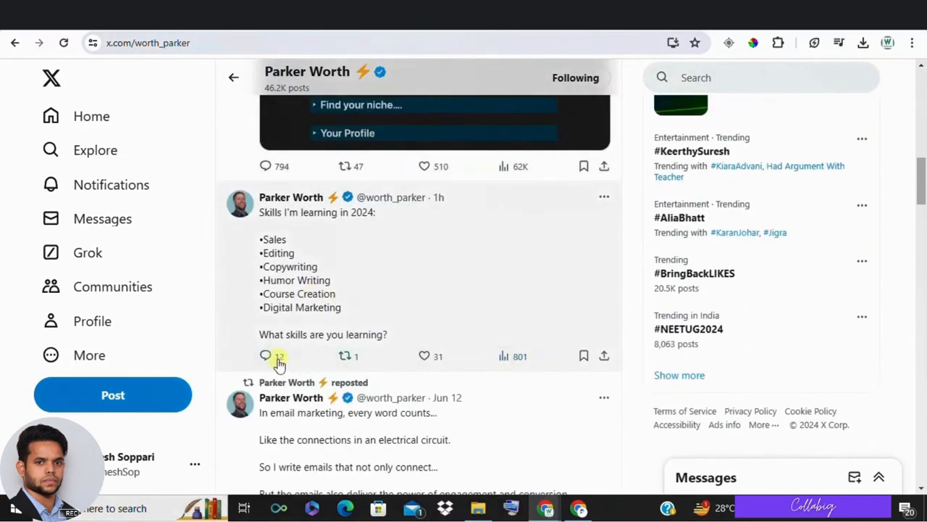
scroll(down, 3)
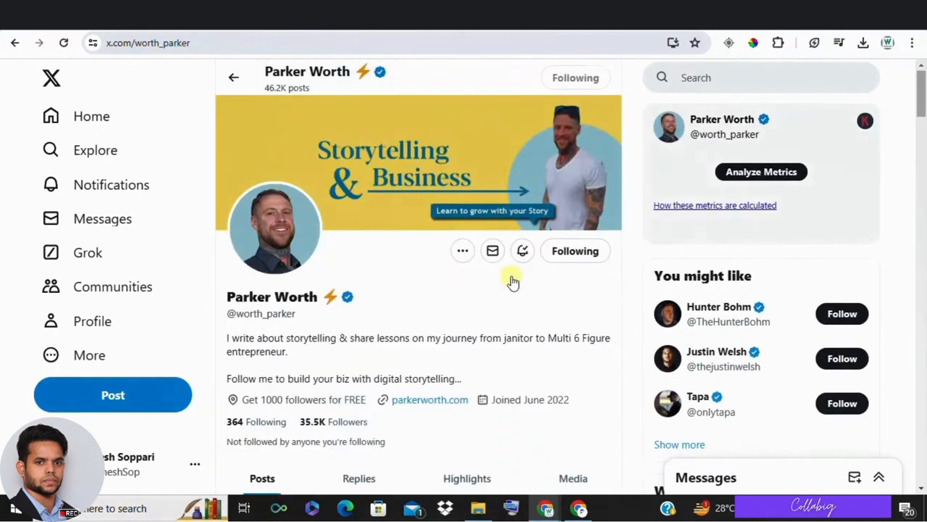
click(113, 394)
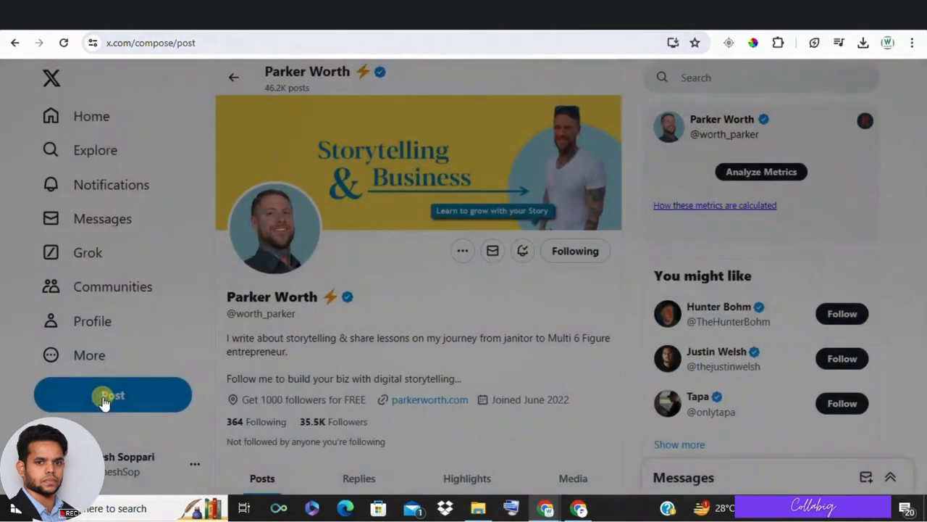
click(113, 394)
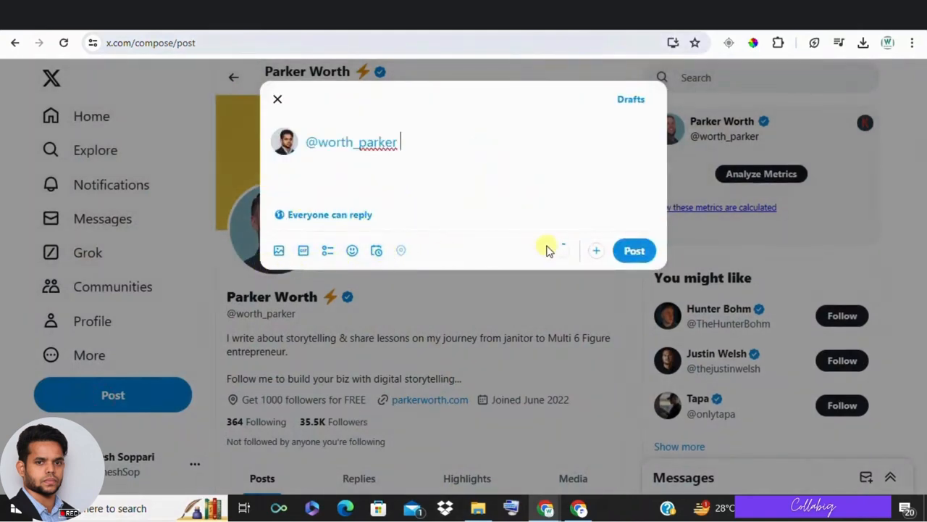
click(596, 249)
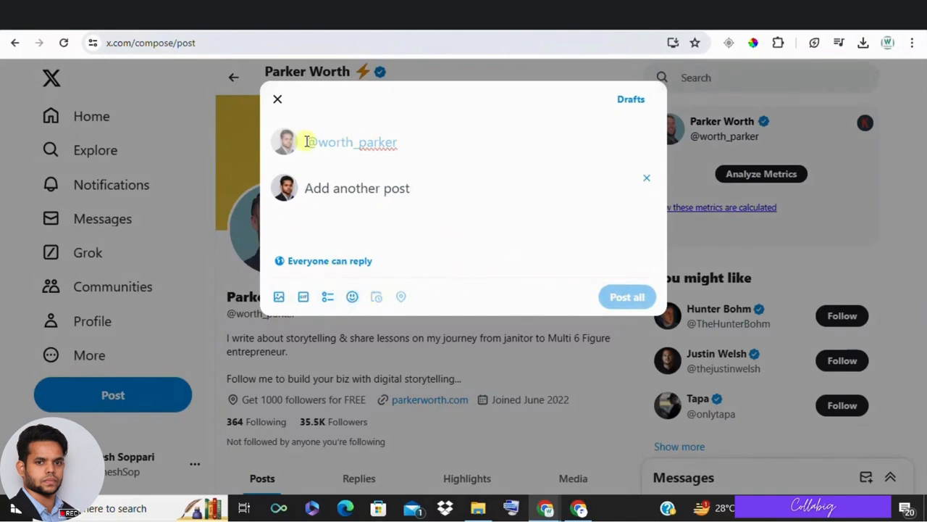
click(278, 99)
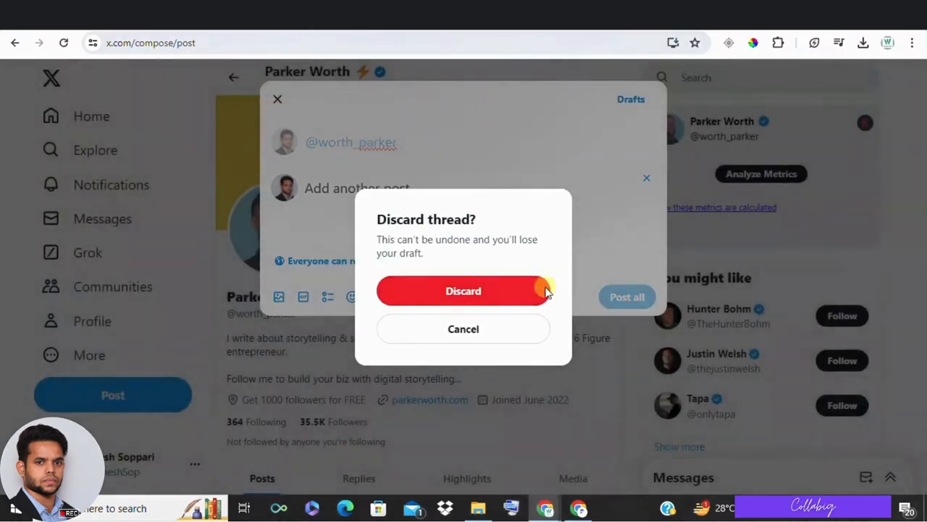
click(463, 289)
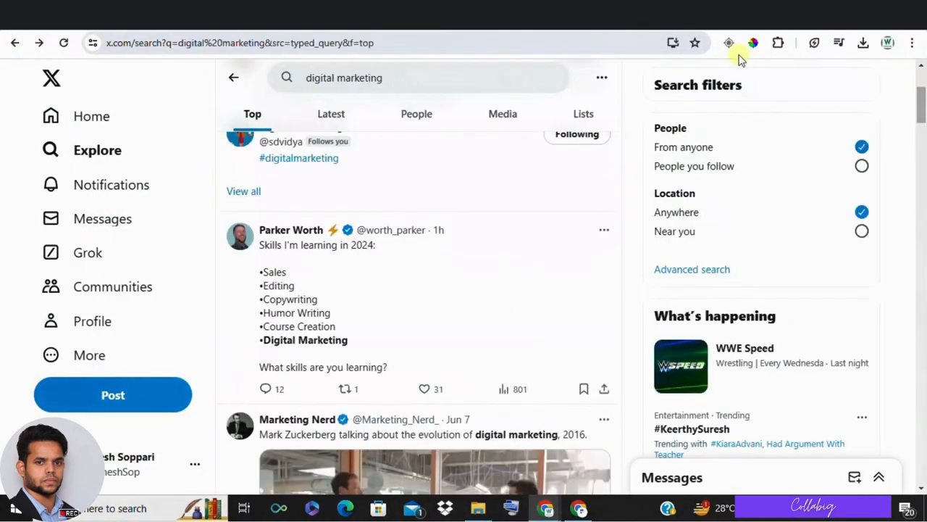
Scroll further through the digital marketing search results
scroll(down, 3)
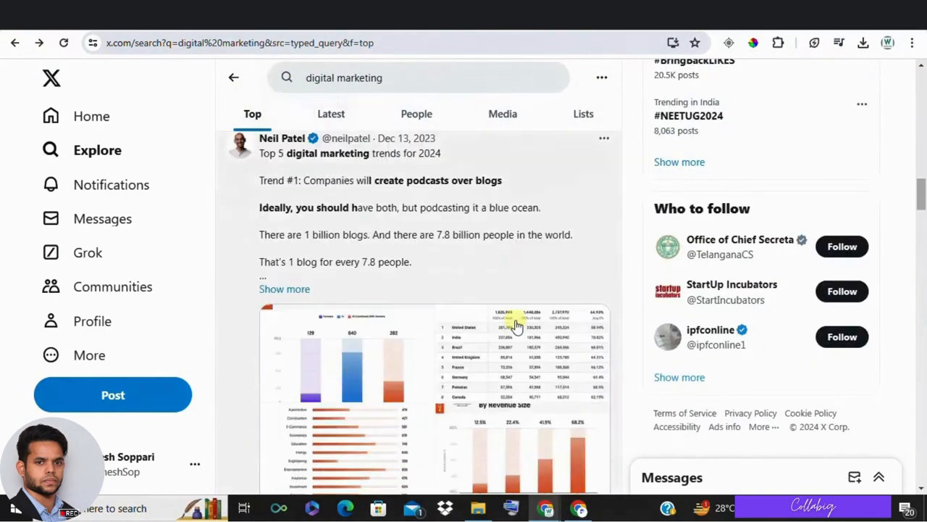
scroll(down, 3)
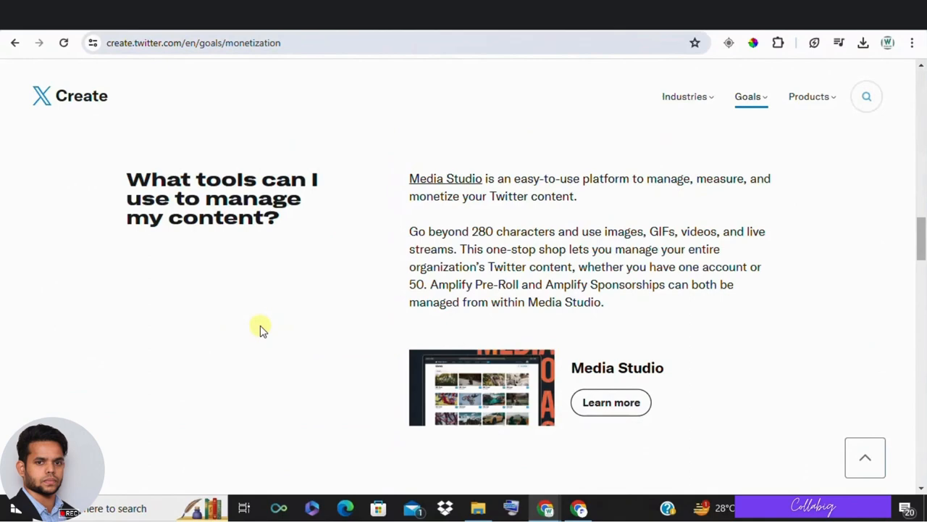
Scroll the X Create monetization page toward its Super Follows earning section
scroll(down, 3)
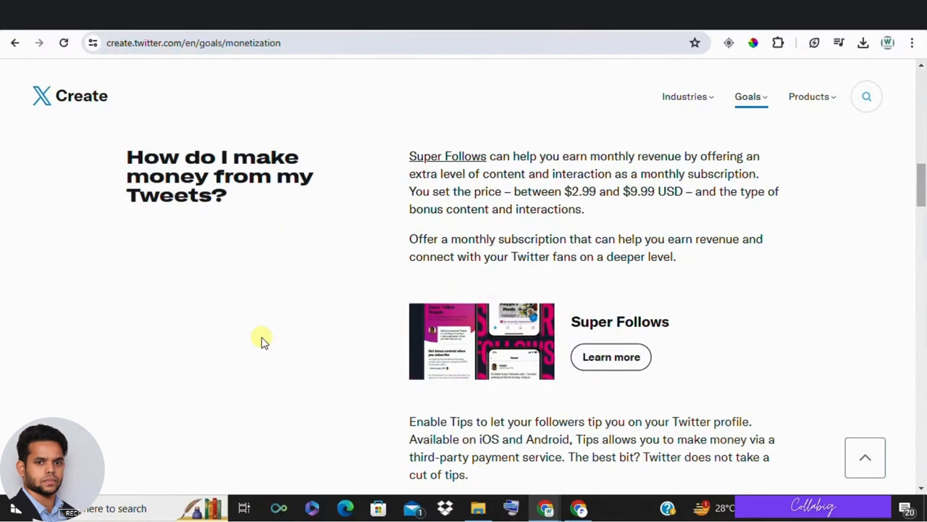
scroll(down, 3)
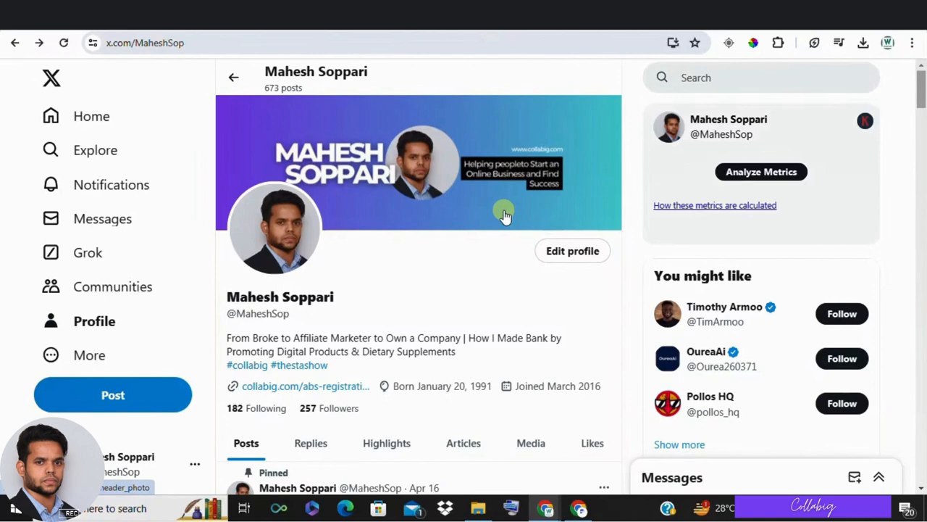
mouse_move(307, 391)
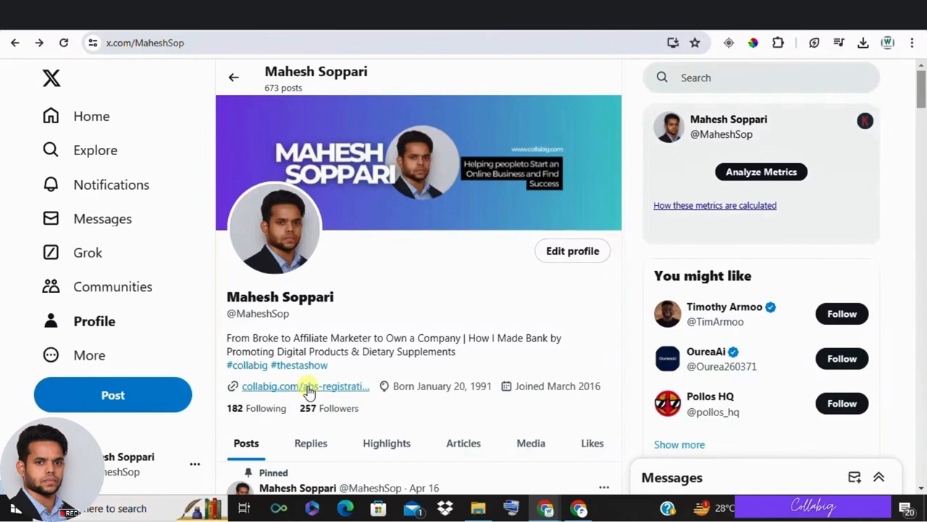
mouse_move(464, 398)
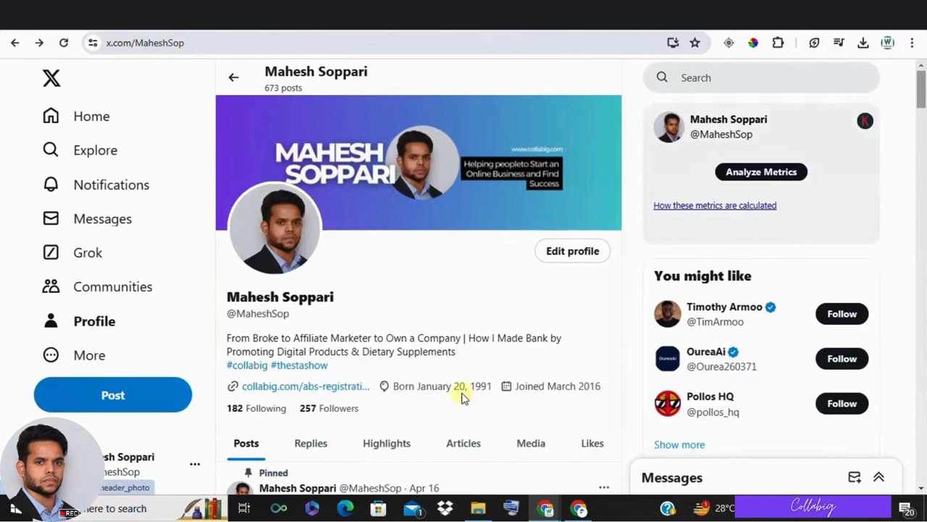